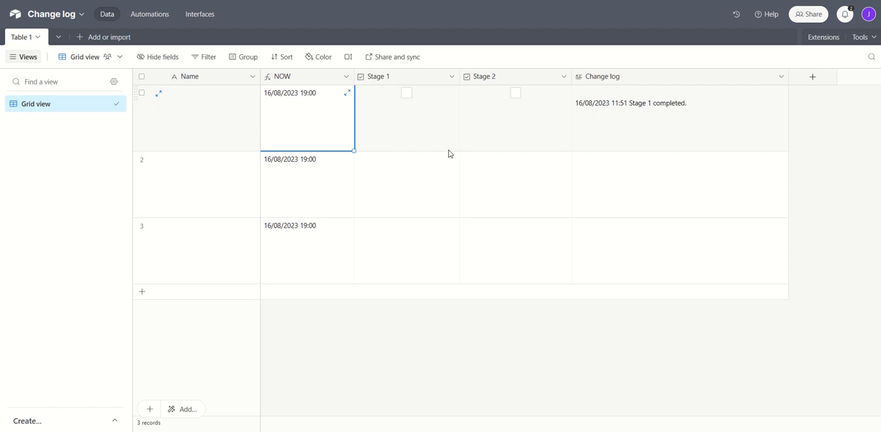
mouse_move(480, 138)
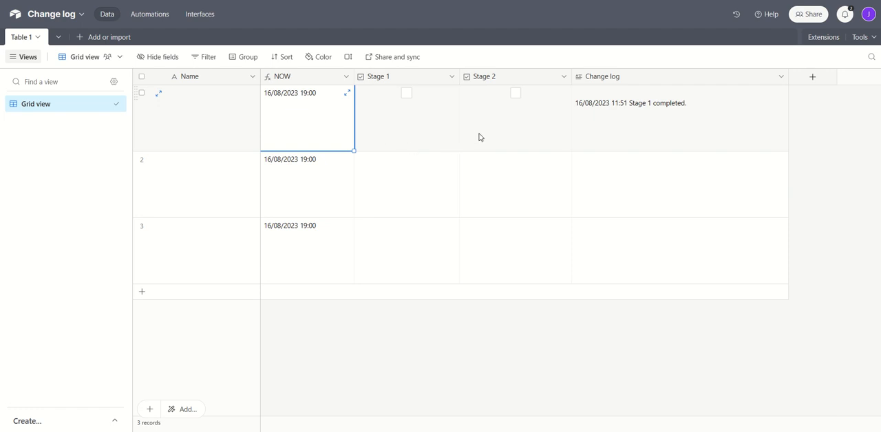
mouse_move(650, 115)
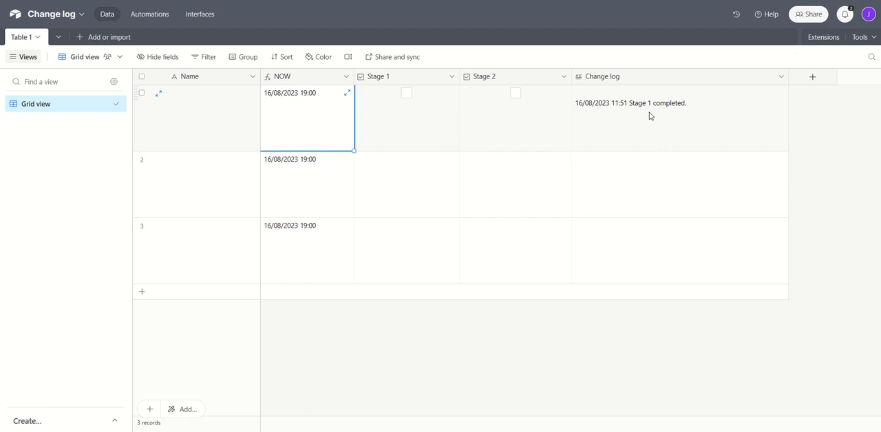
mouse_move(451, 142)
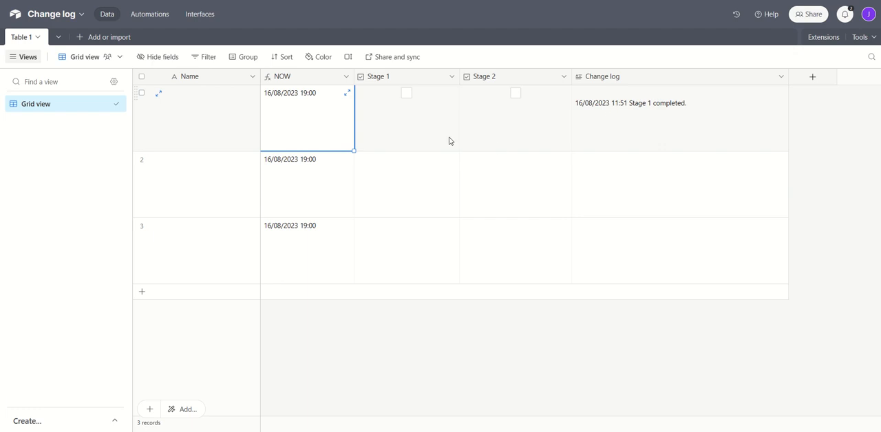
mouse_move(584, 130)
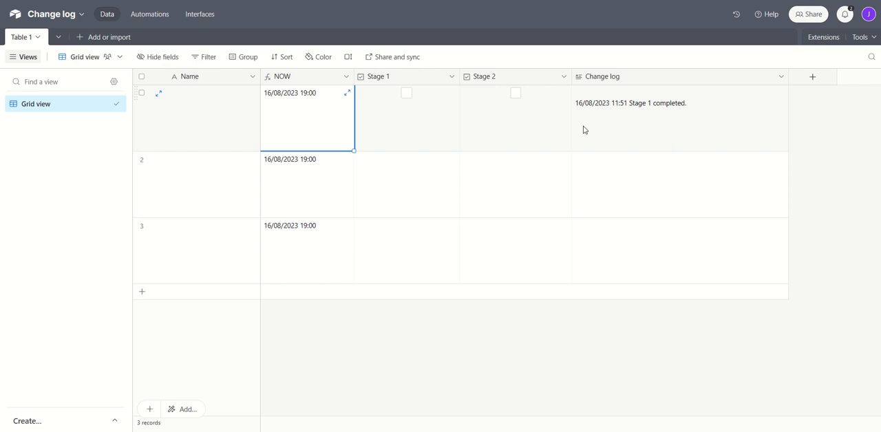
mouse_move(448, 134)
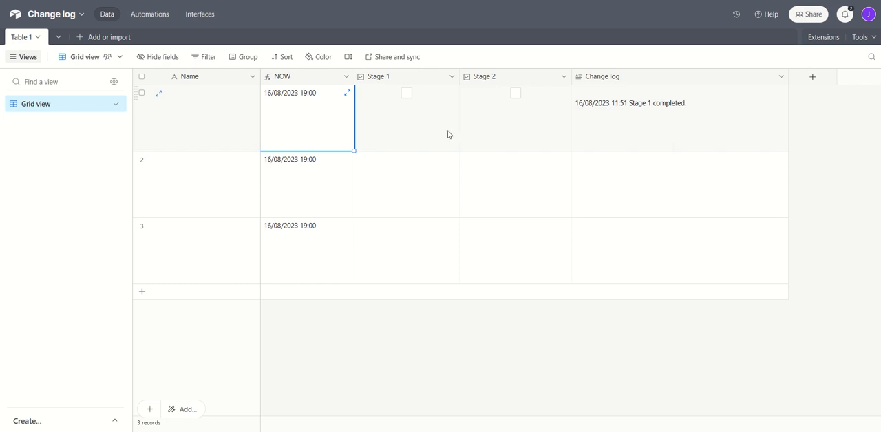
mouse_move(520, 133)
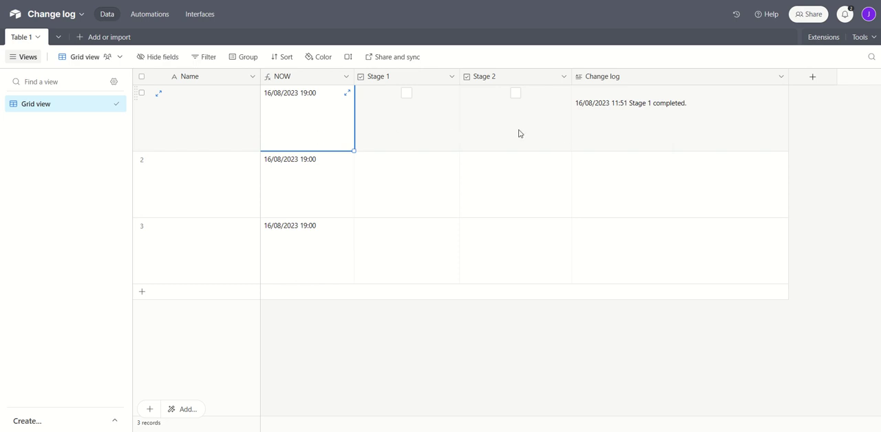
mouse_move(625, 133)
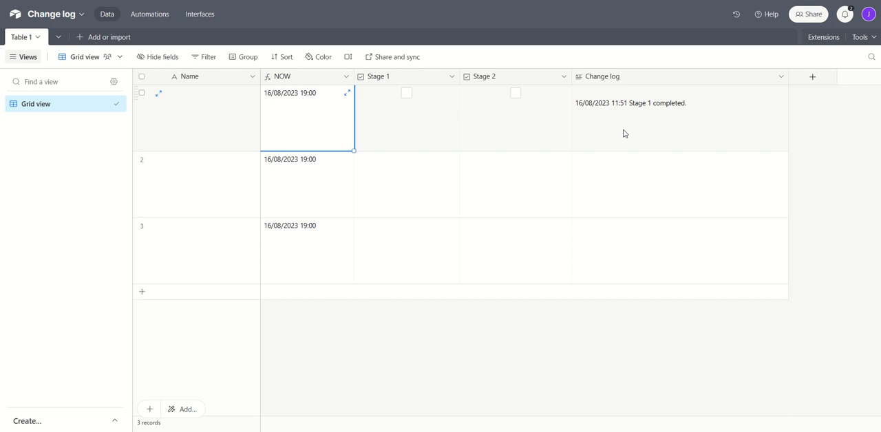
mouse_move(600, 135)
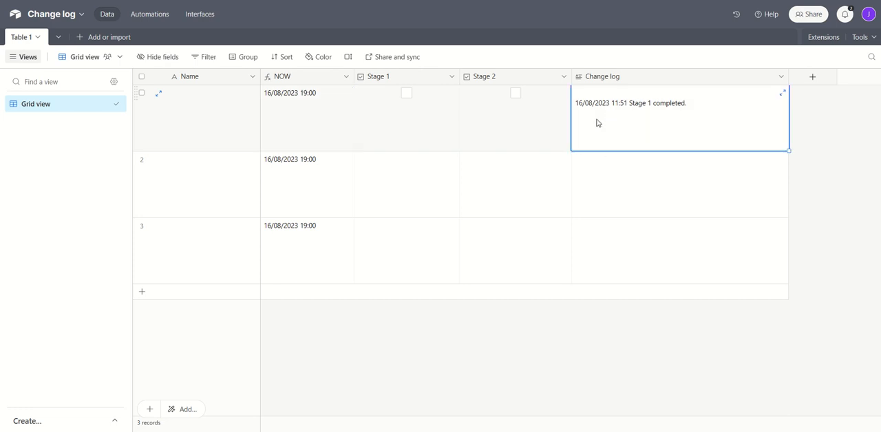
mouse_move(339, 129)
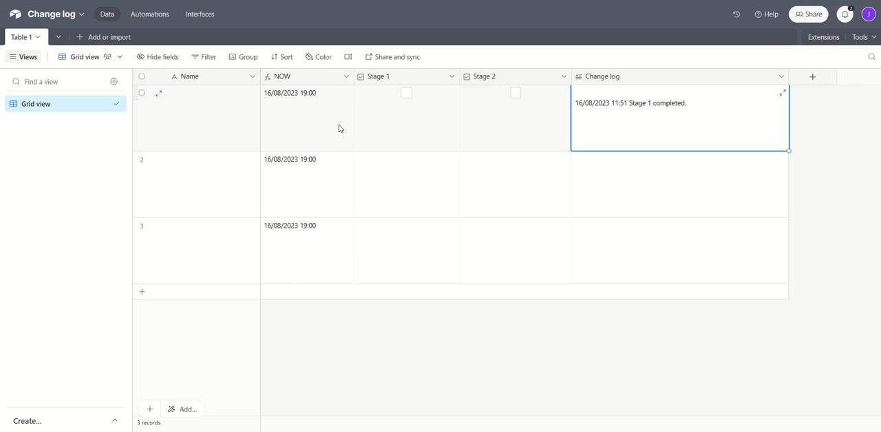
mouse_move(344, 130)
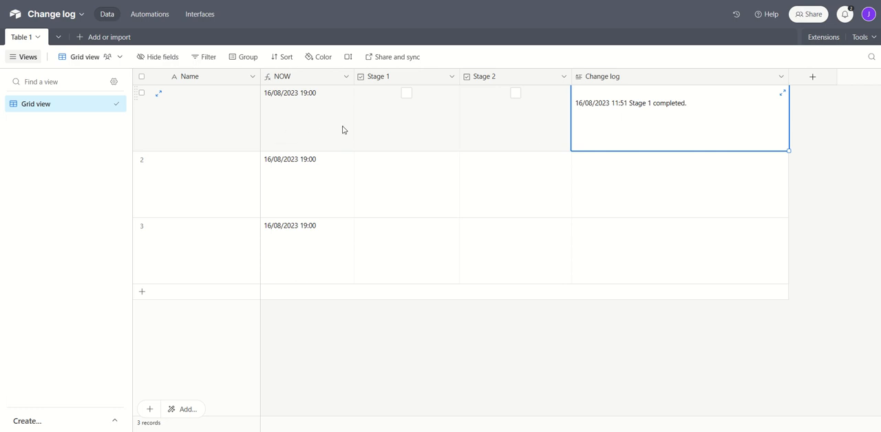
mouse_move(646, 109)
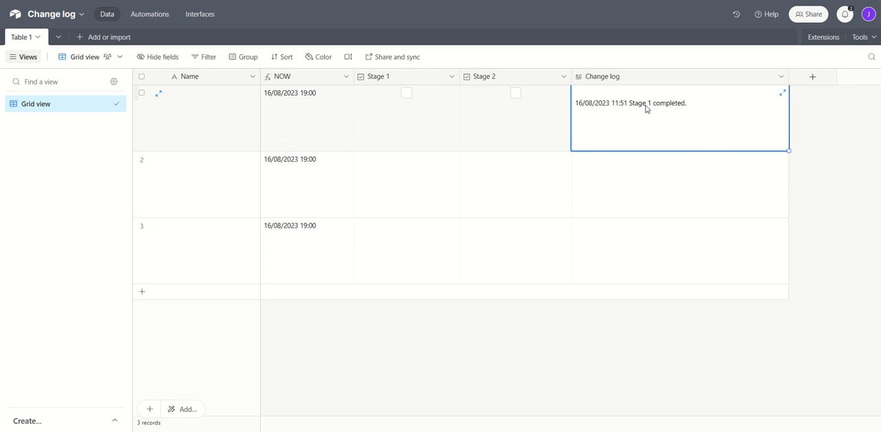
mouse_move(618, 111)
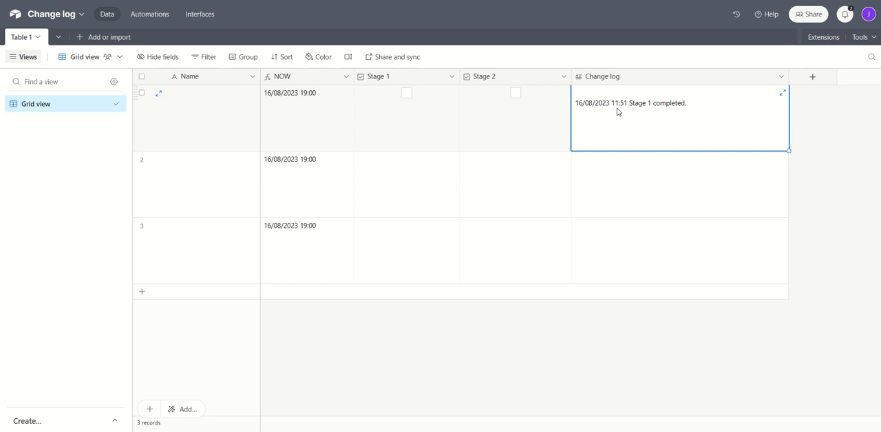
mouse_move(331, 131)
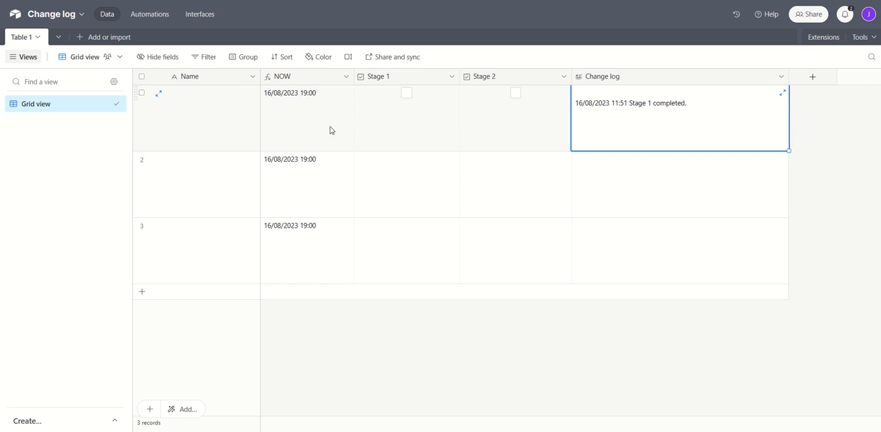
Tick then untick Stage 2 on record 1, logging '16/08/2023 19:00 Stage 2 completed.'.
click(306, 117)
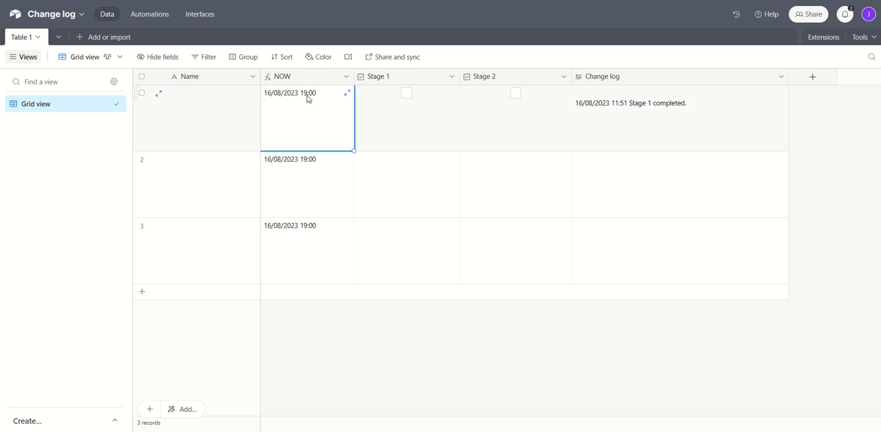
mouse_move(318, 102)
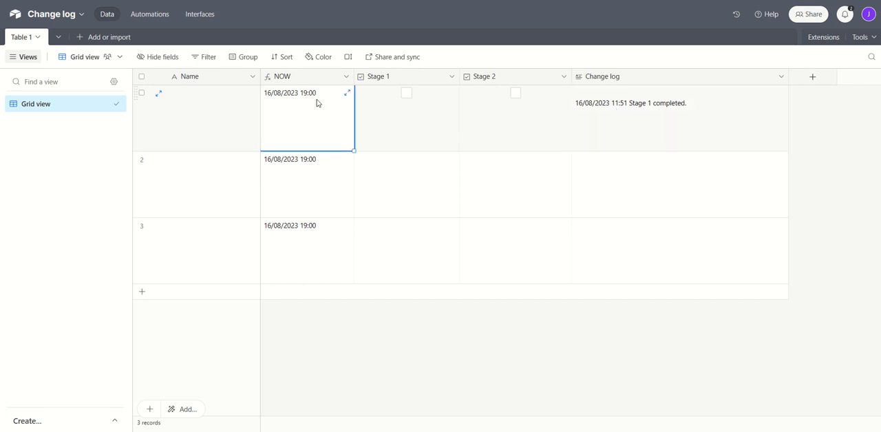
mouse_move(357, 155)
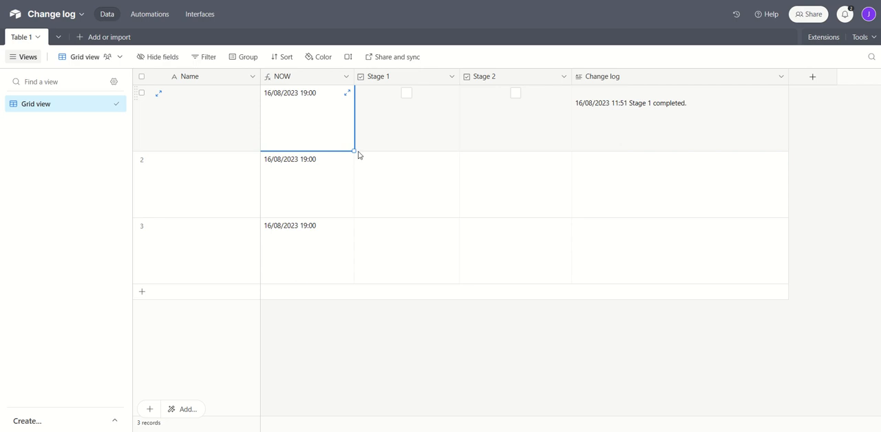
click(515, 117)
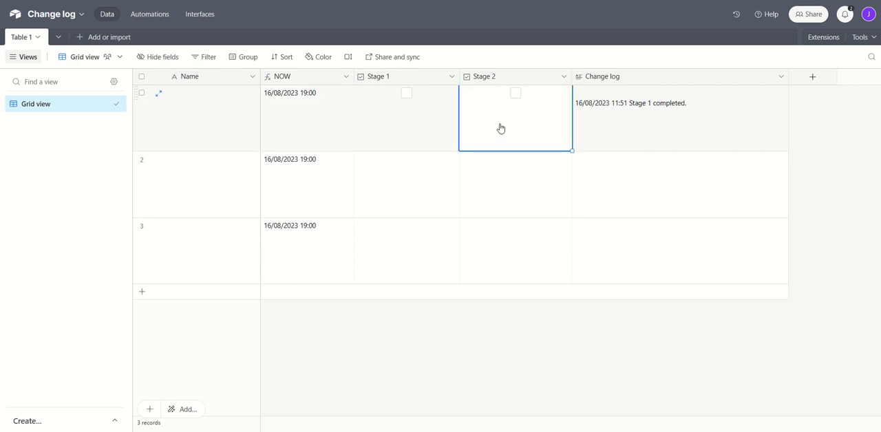
click(515, 93)
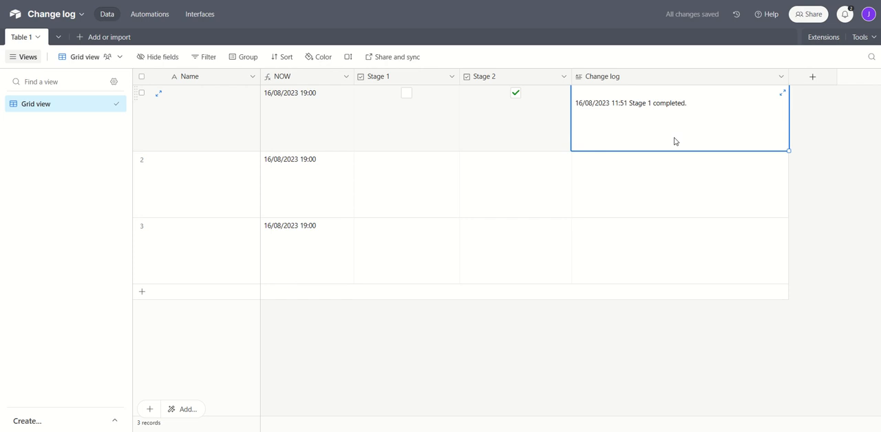
click(515, 92)
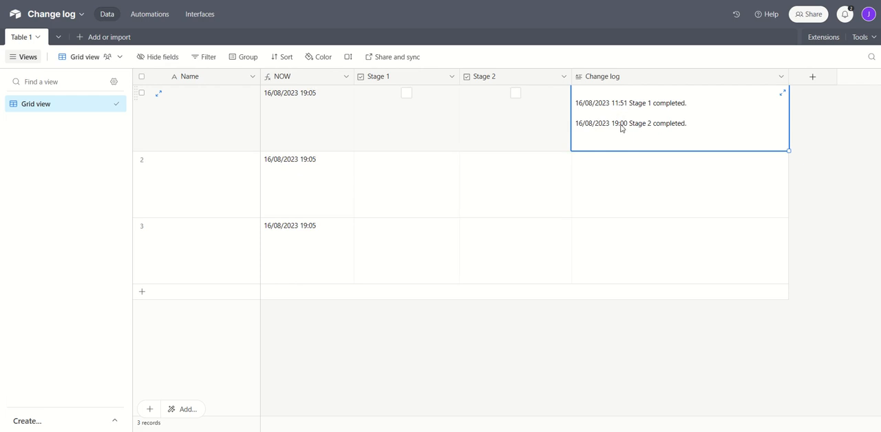
mouse_move(673, 107)
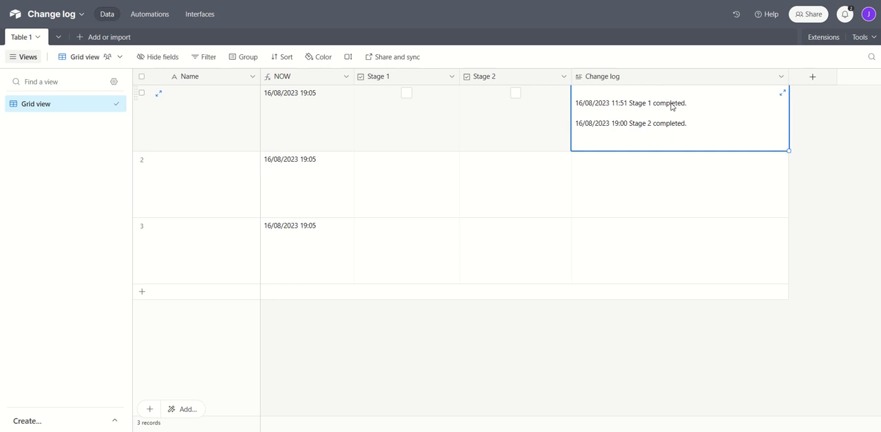
mouse_move(621, 114)
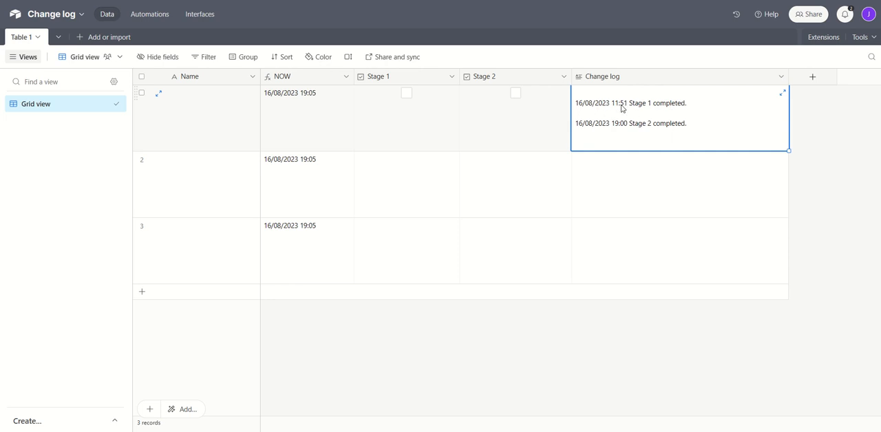
mouse_move(635, 136)
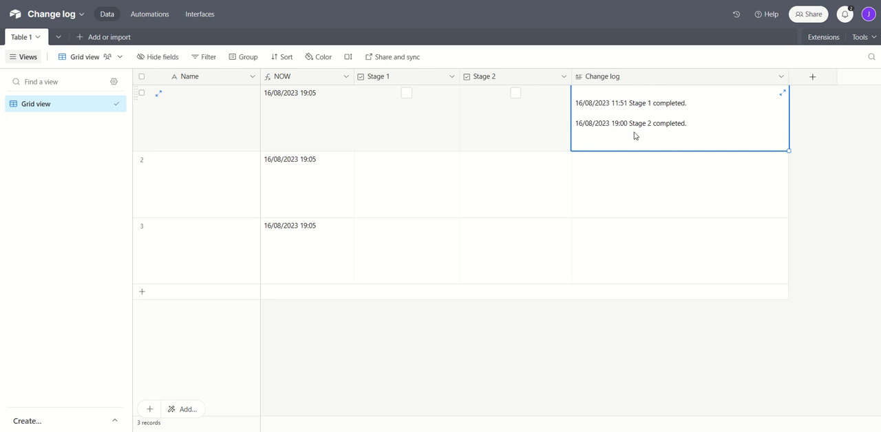
mouse_move(423, 150)
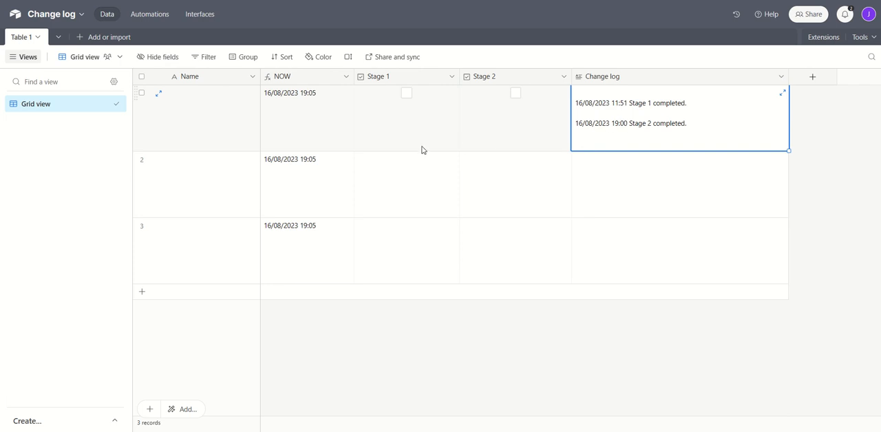
mouse_move(521, 140)
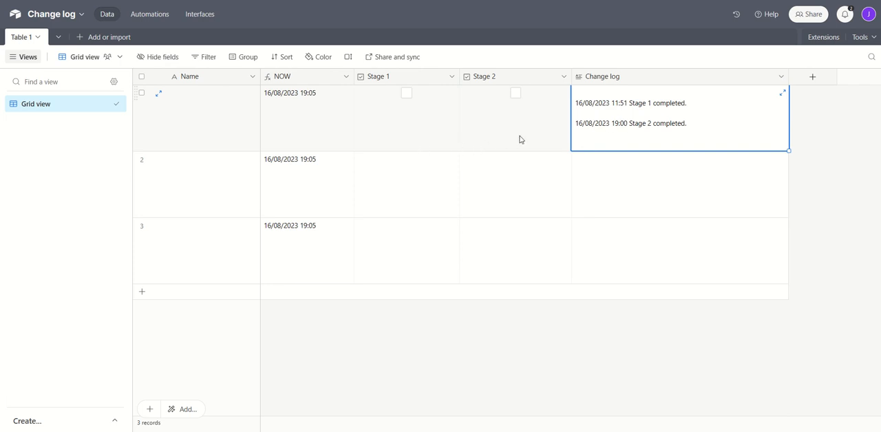
mouse_move(709, 116)
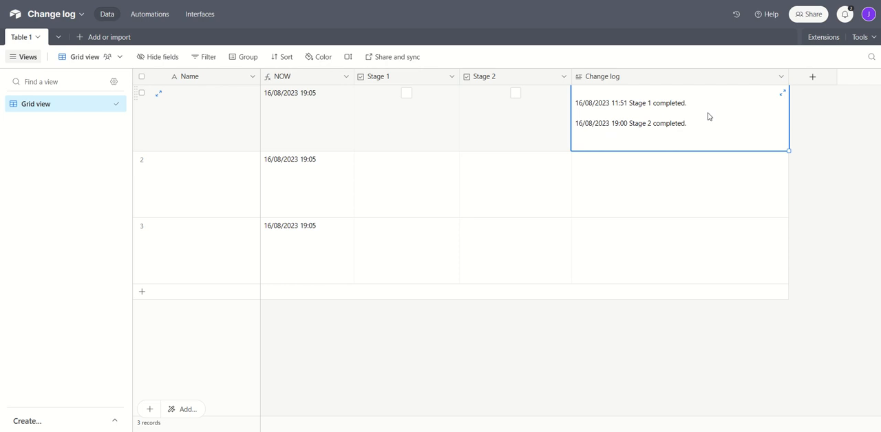
mouse_move(334, 138)
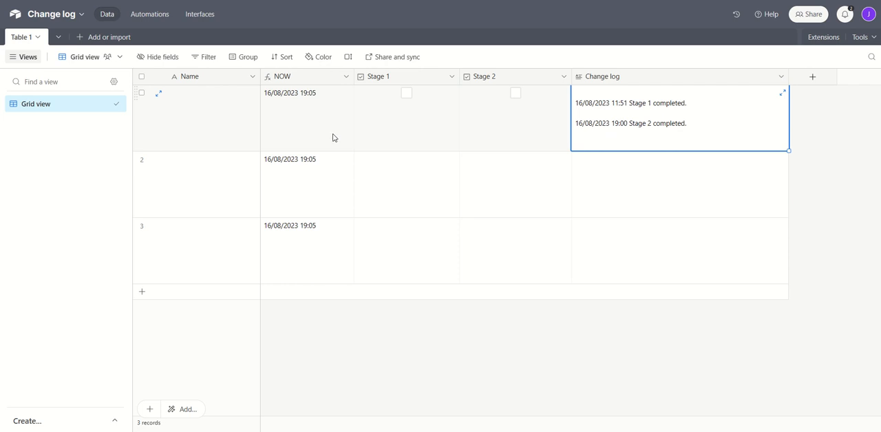
mouse_move(296, 80)
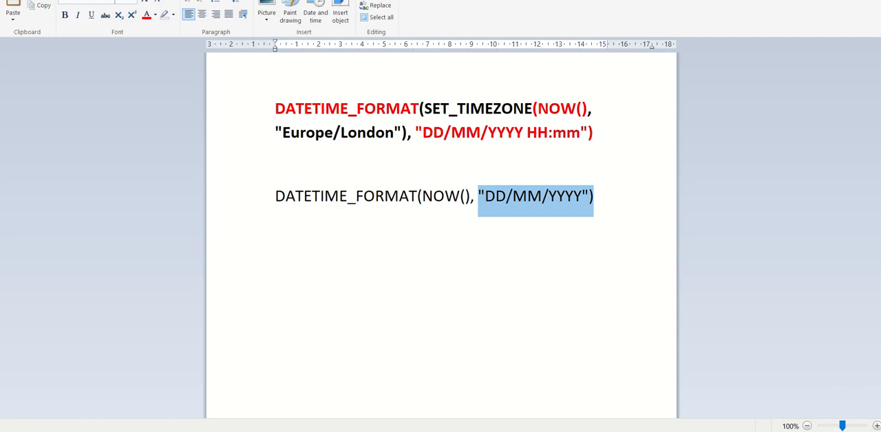
click(276, 163)
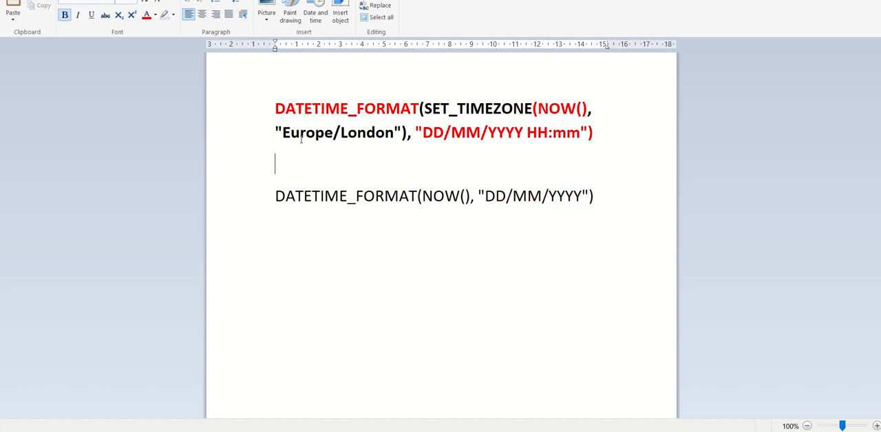
double_click(346, 108)
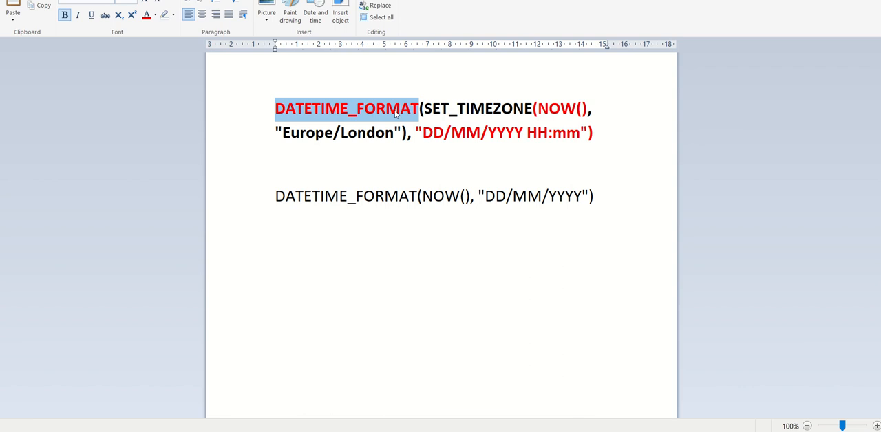
double_click(554, 108)
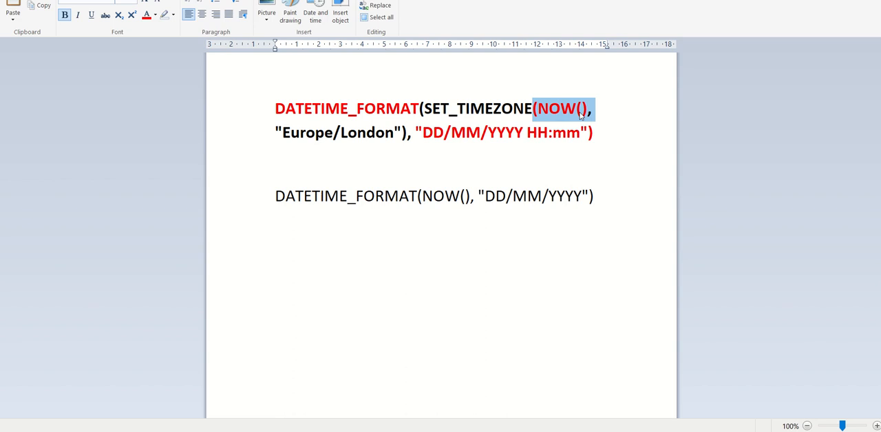
mouse_move(583, 119)
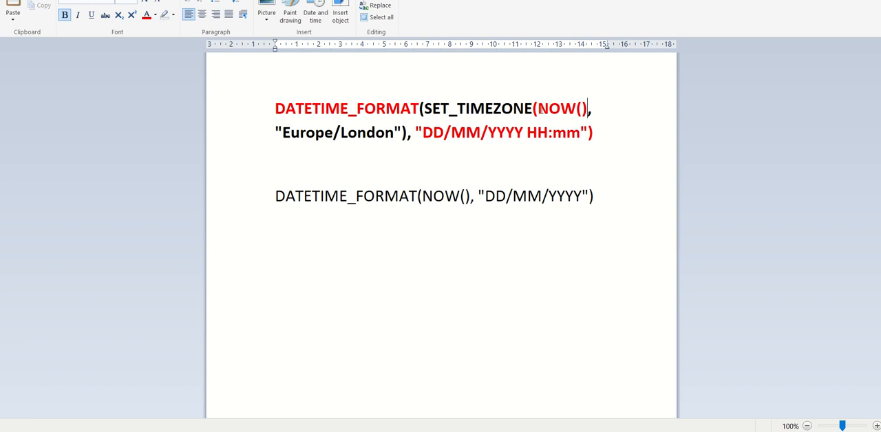
mouse_move(402, 234)
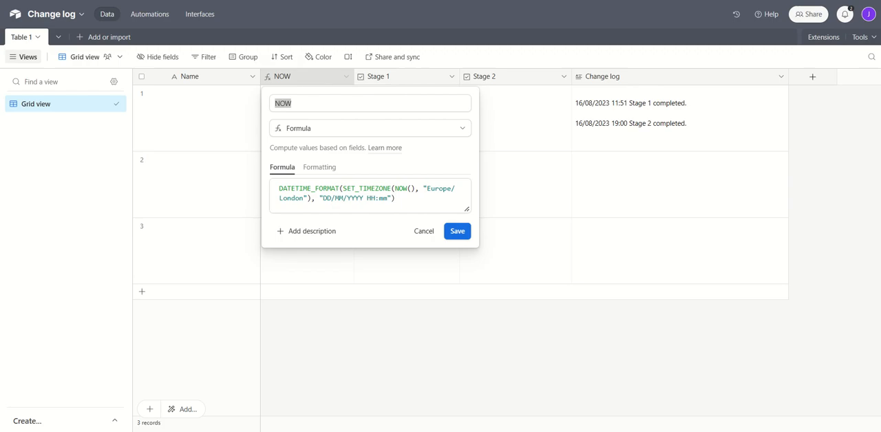
Cancel the NOW formula popup to return to the grid showing 16/08/2023 19:05.
click(457, 231)
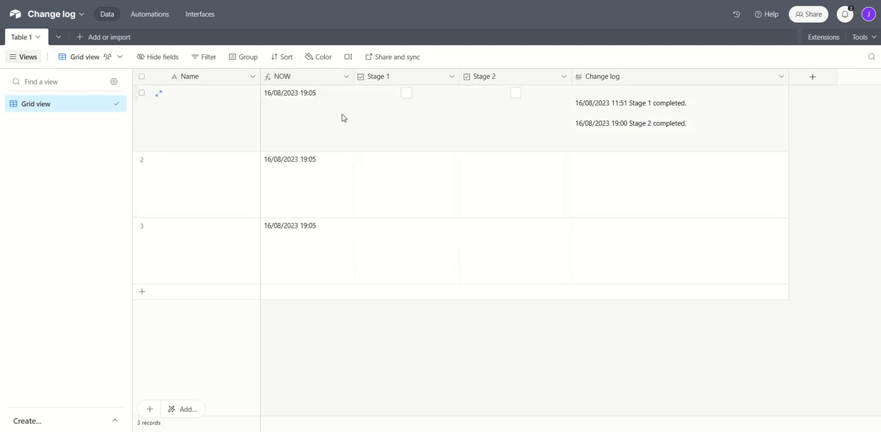
mouse_move(312, 99)
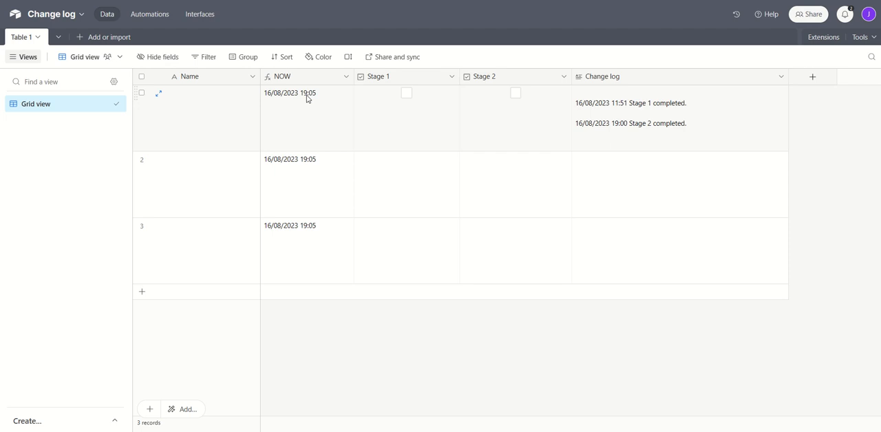
mouse_move(247, 163)
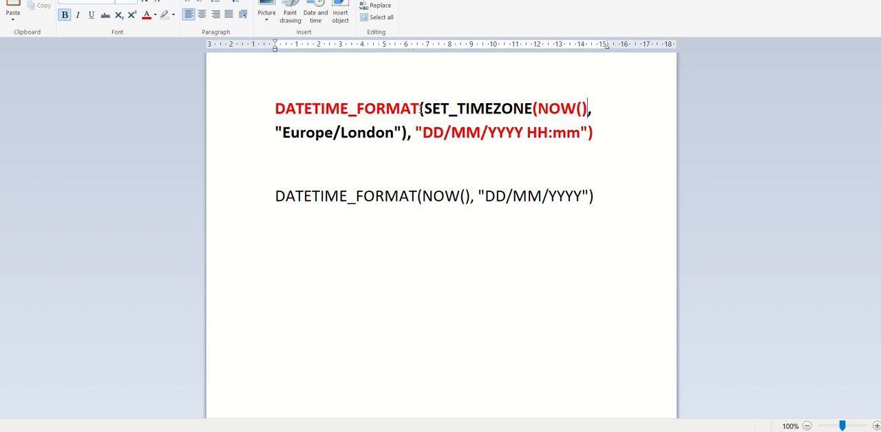
double_click(475, 108)
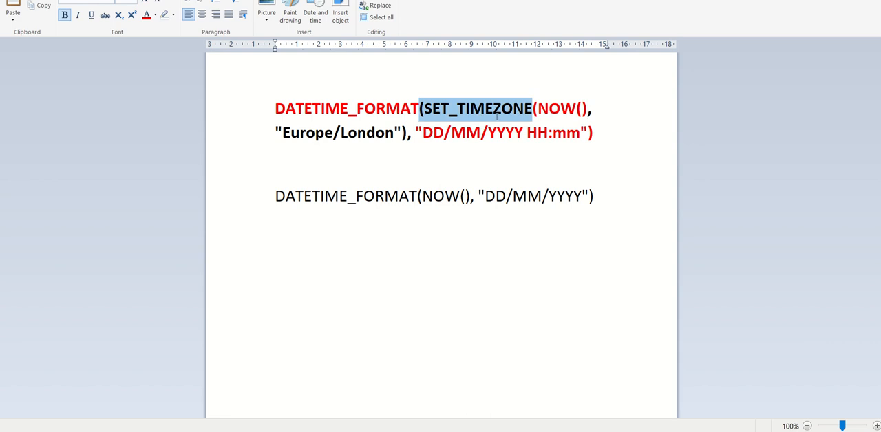
mouse_move(427, 146)
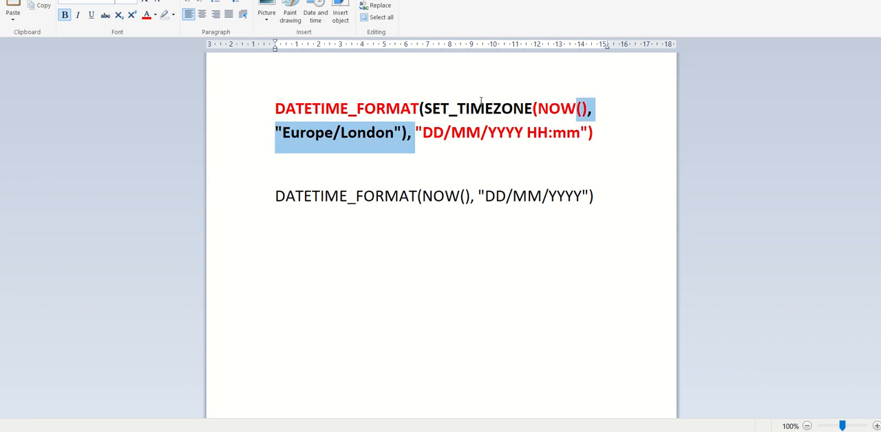
click(470, 108)
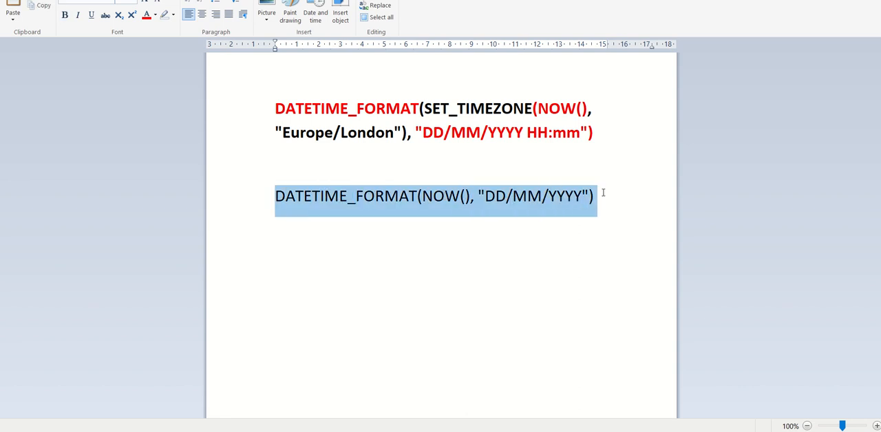
mouse_move(451, 203)
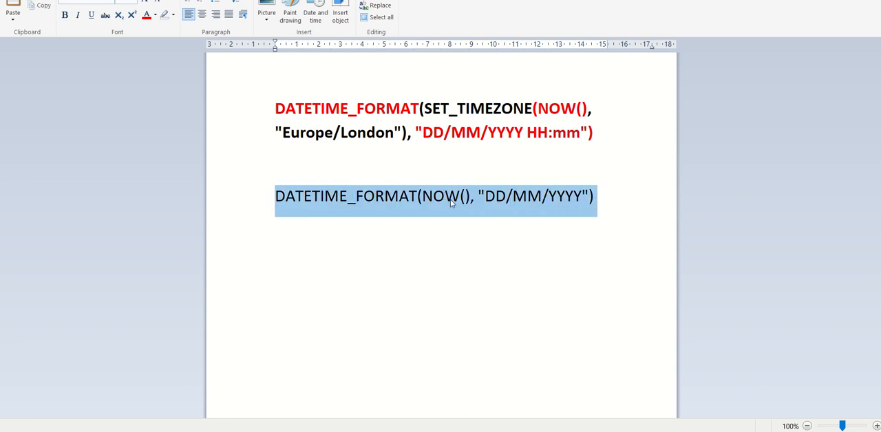
mouse_move(578, 203)
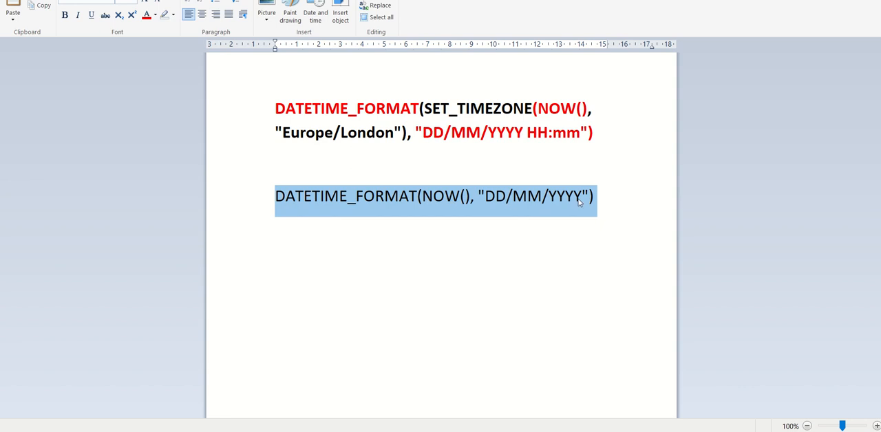
mouse_move(441, 175)
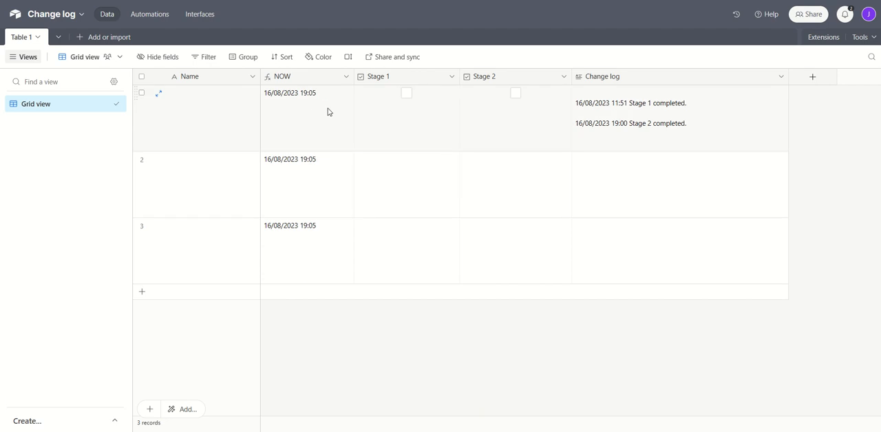
click(307, 117)
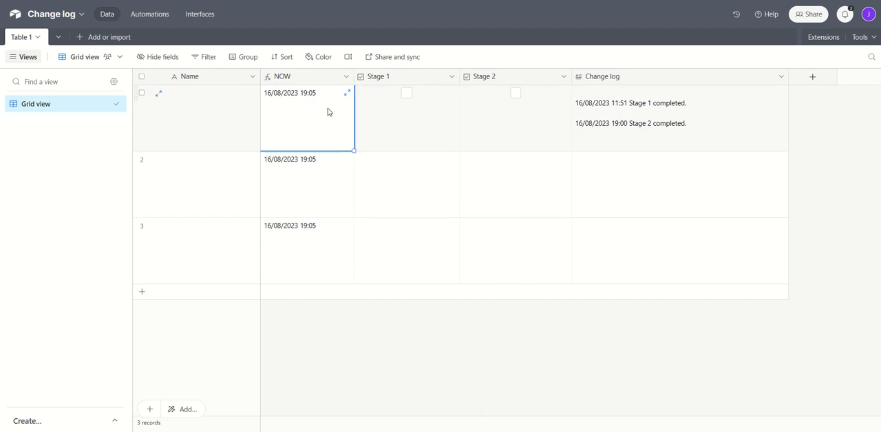
mouse_move(596, 134)
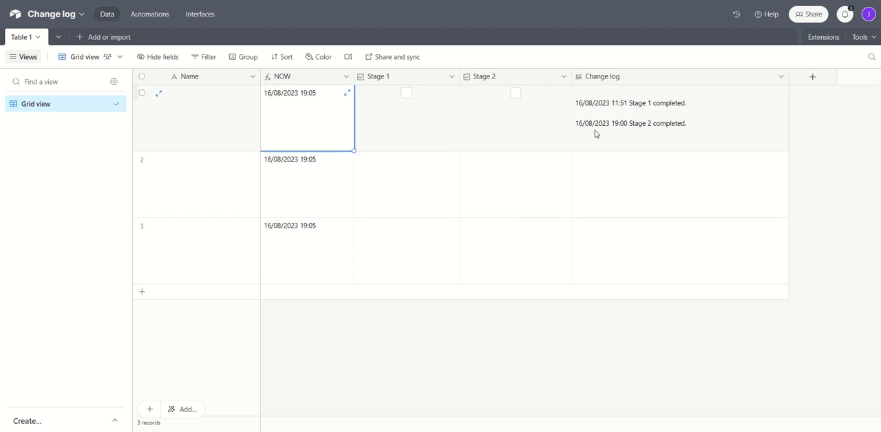
click(680, 118)
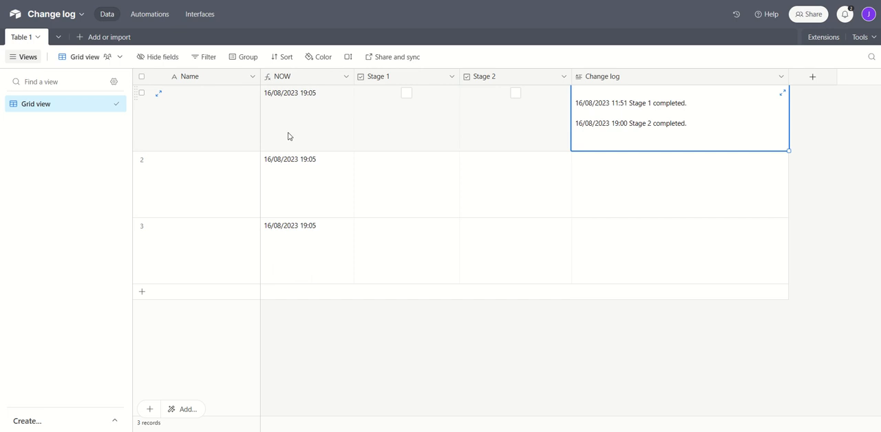
mouse_move(181, 77)
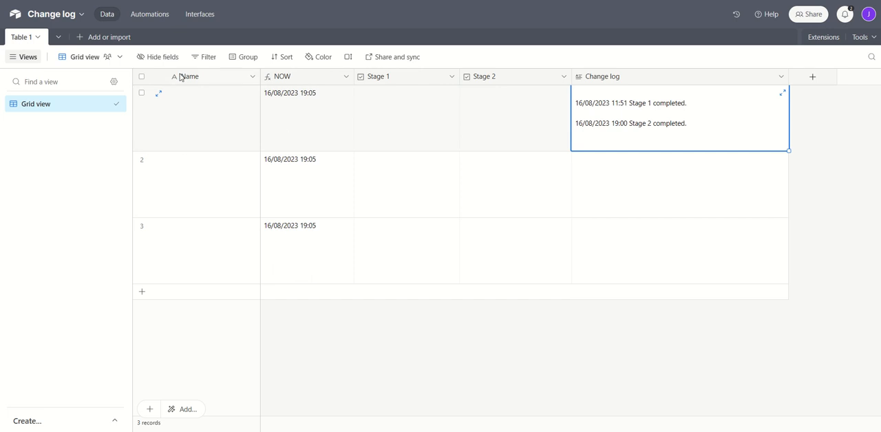
View the Change log automation's trigger watching Stage 1 and Stage 2 updates.
click(149, 14)
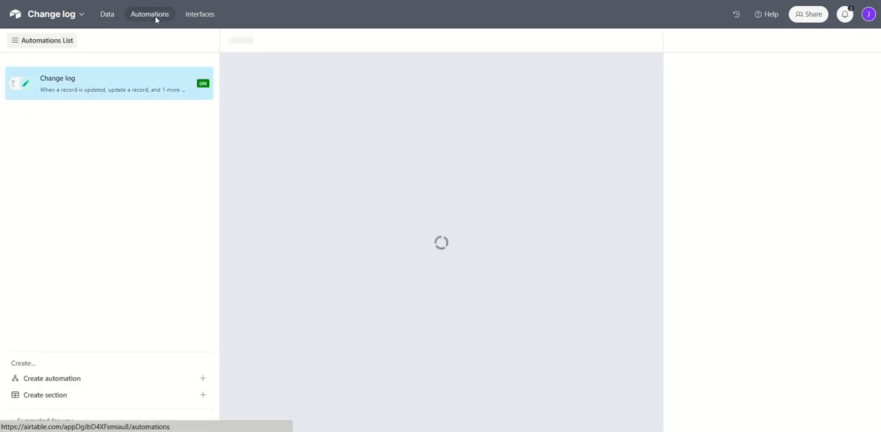
click(108, 83)
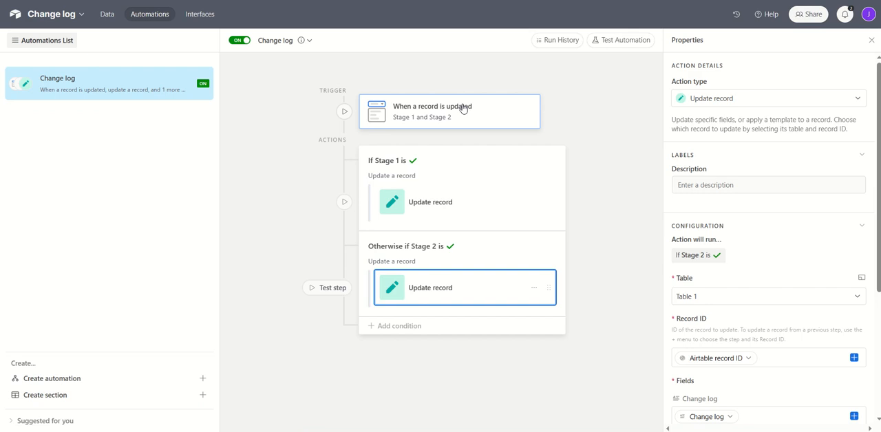
click(449, 110)
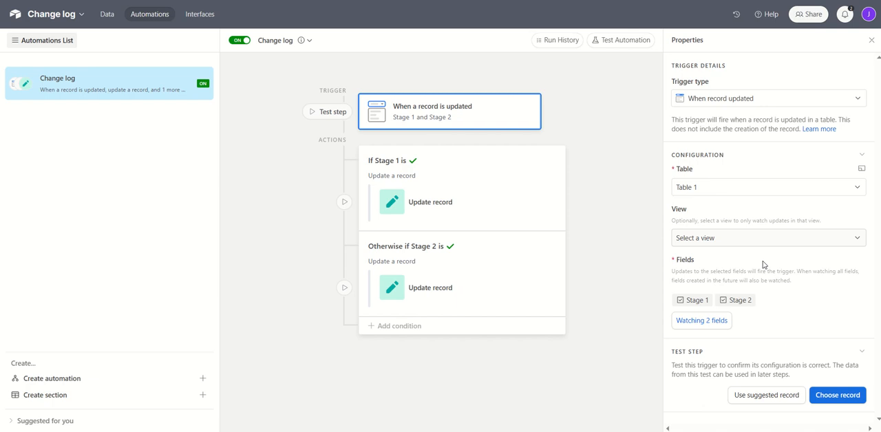
mouse_move(683, 304)
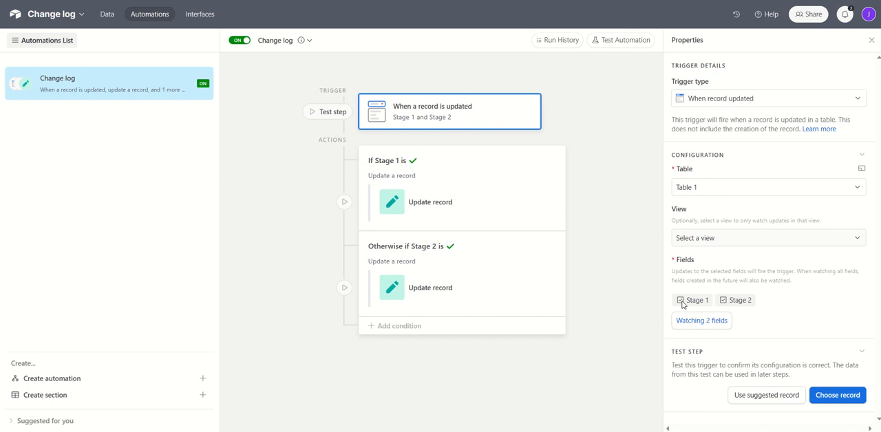
mouse_move(738, 305)
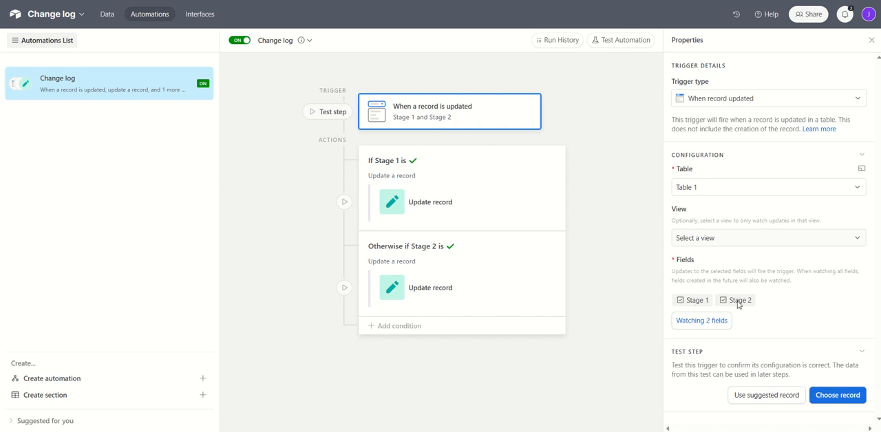
mouse_move(647, 265)
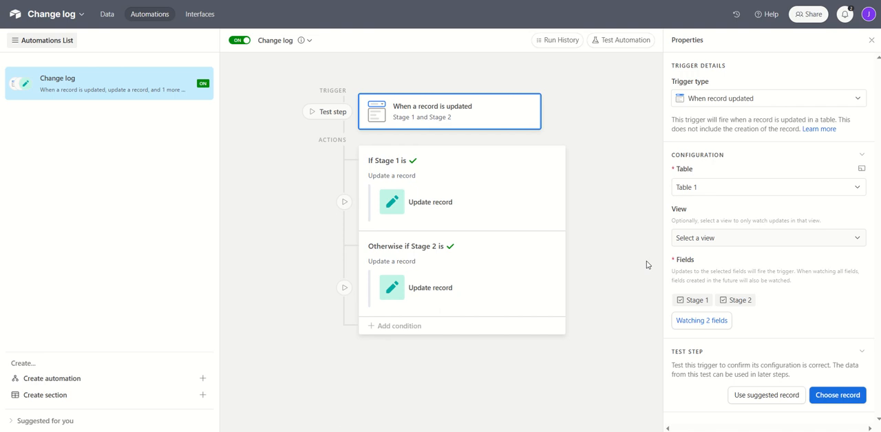
mouse_move(450, 156)
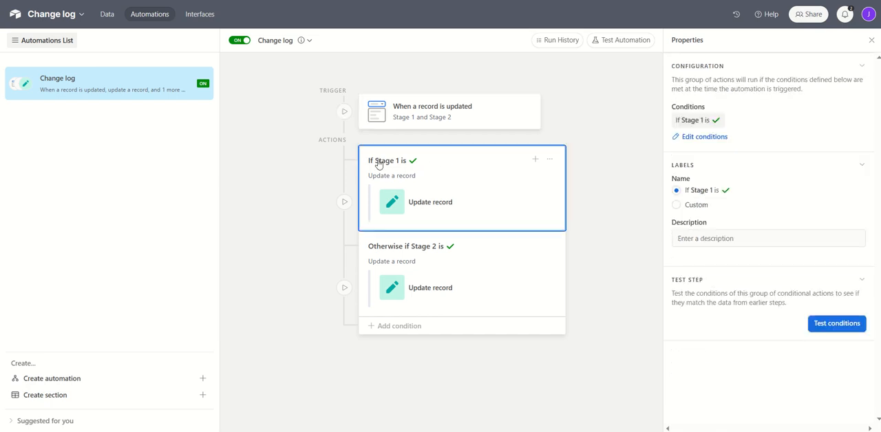
mouse_move(447, 202)
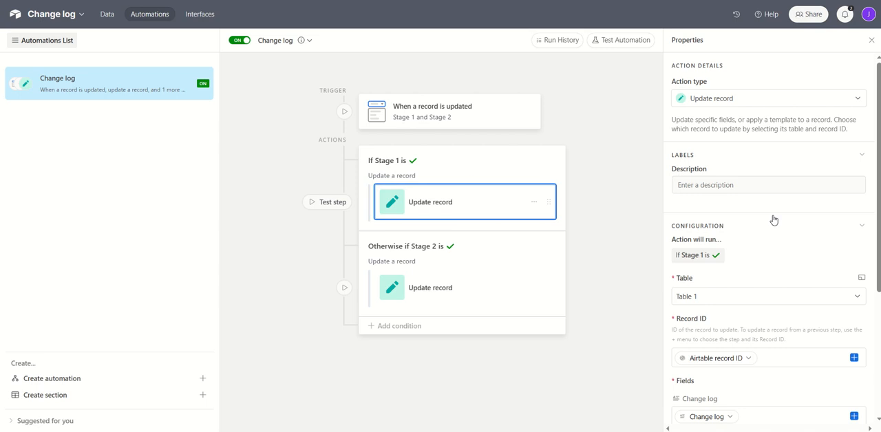
Review the Stage 1 action's Record ID and Change log inputs, then reshow the trigger.
scroll(down, 3)
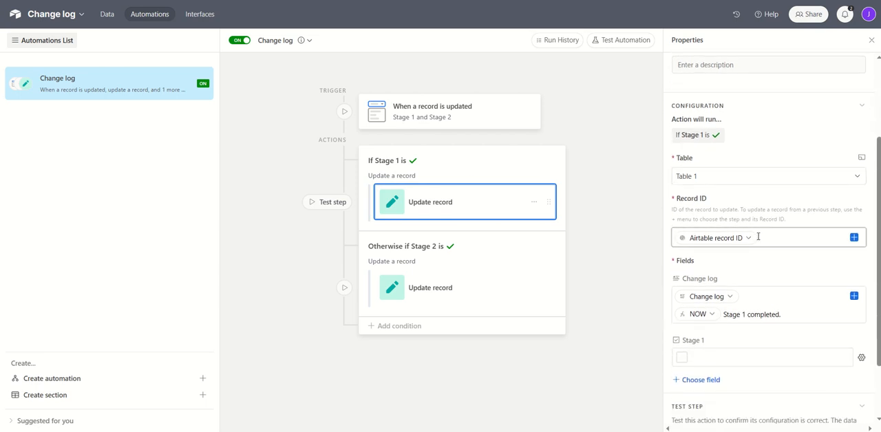
mouse_move(796, 260)
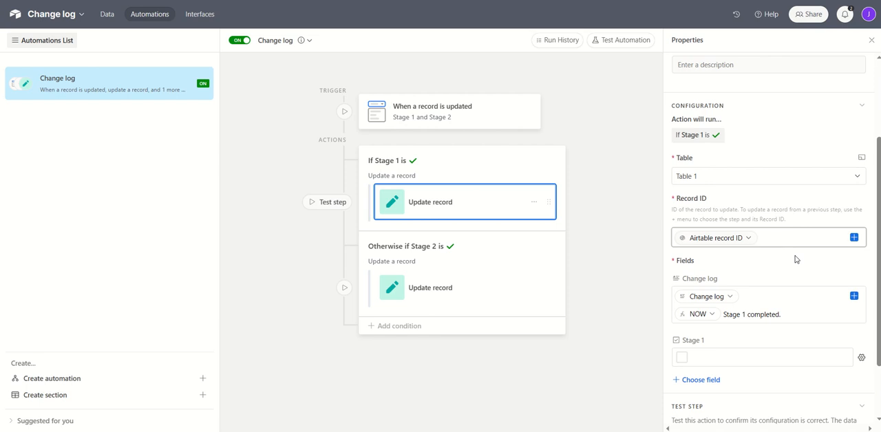
mouse_move(853, 238)
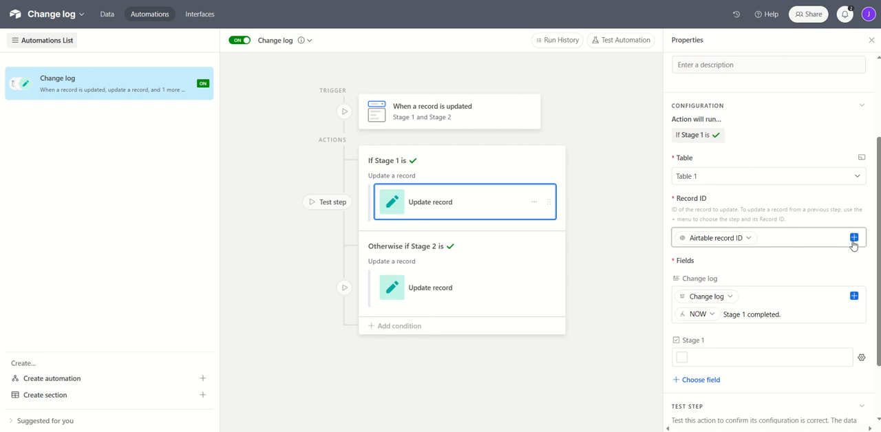
click(854, 237)
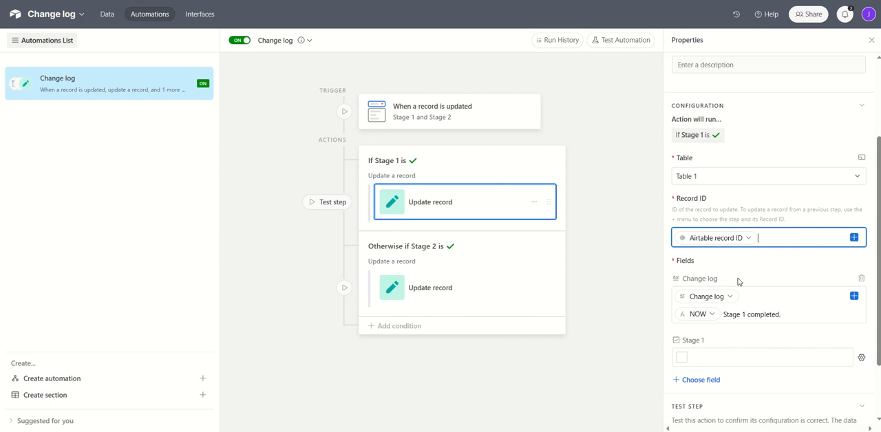
click(757, 304)
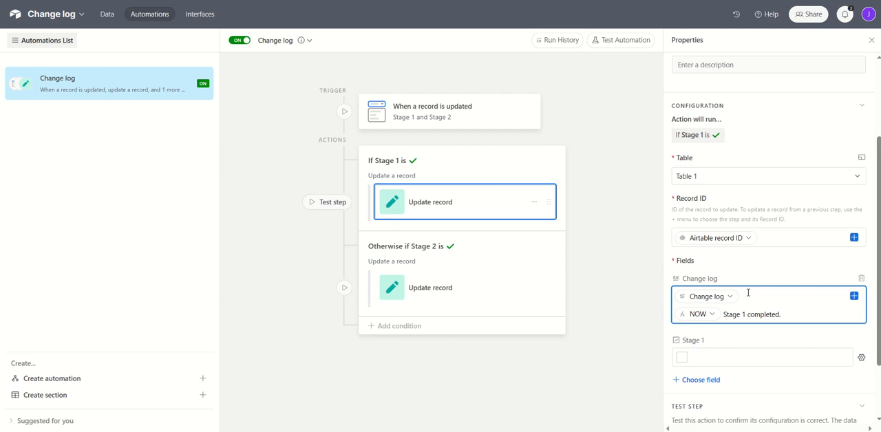
mouse_move(780, 298)
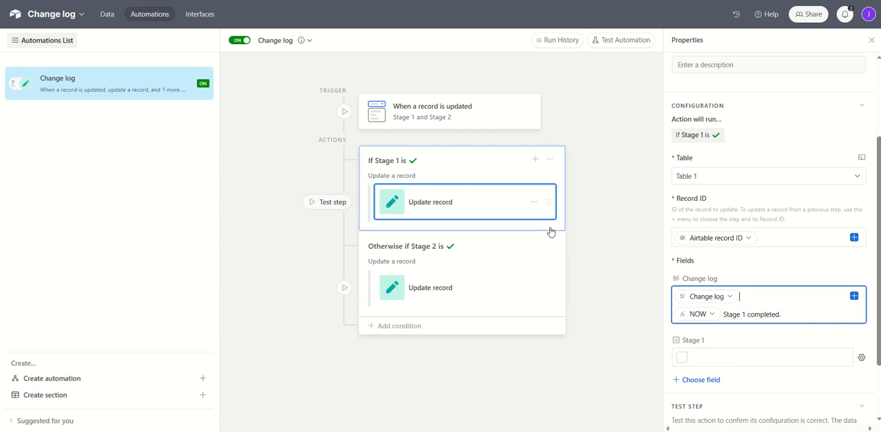
mouse_move(454, 158)
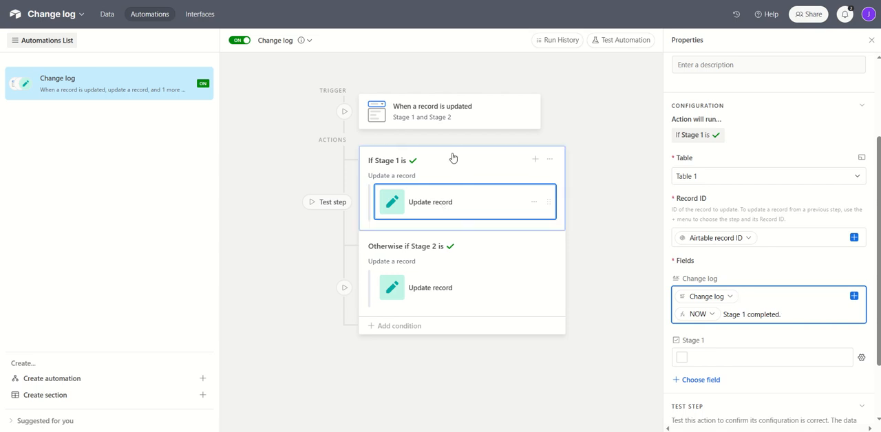
click(433, 111)
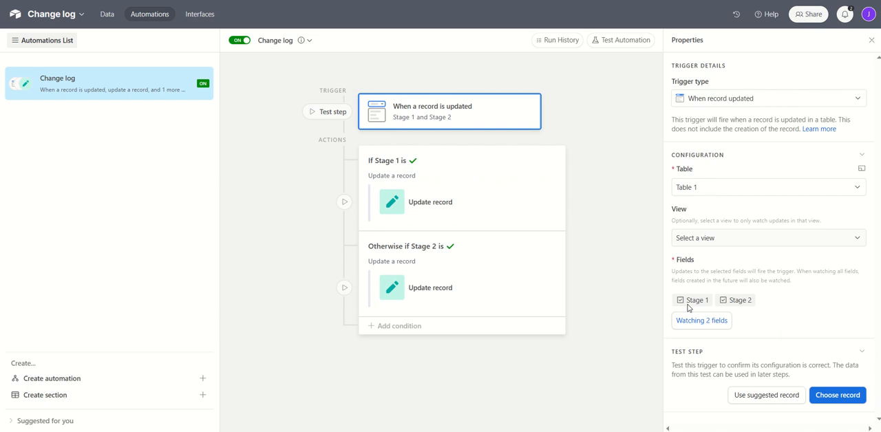
Inspect the 'If Stage 1 is' branch's action appending NOW and 'Stage 1 completed.'.
click(461, 188)
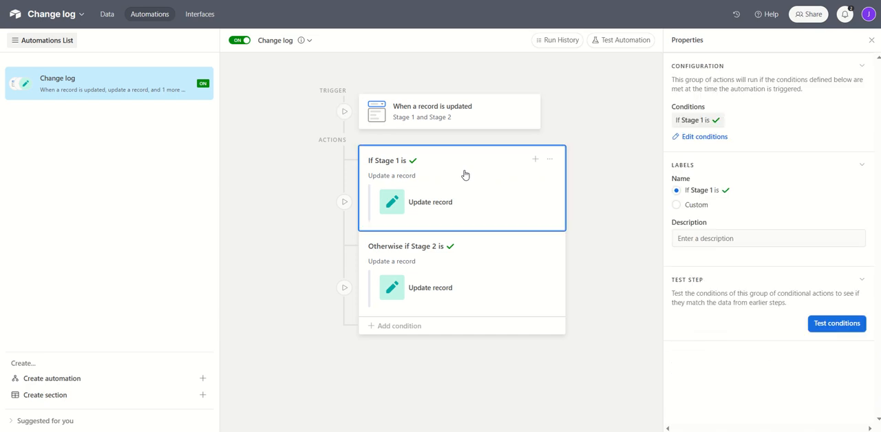
mouse_move(423, 189)
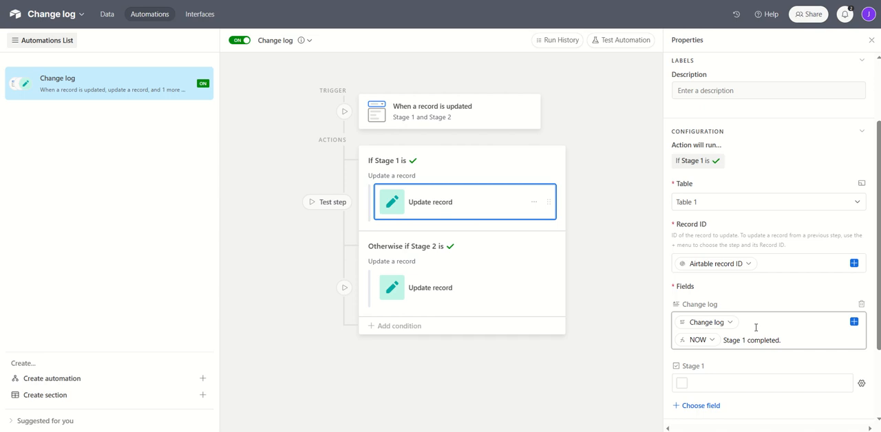
mouse_move(788, 340)
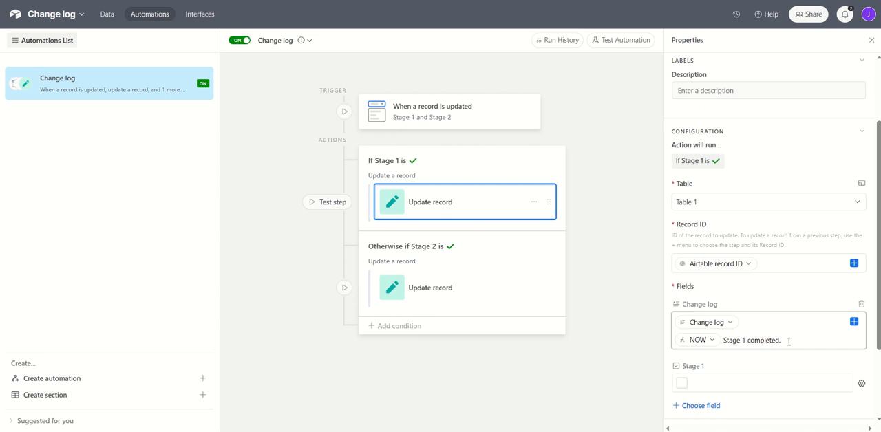
mouse_move(758, 346)
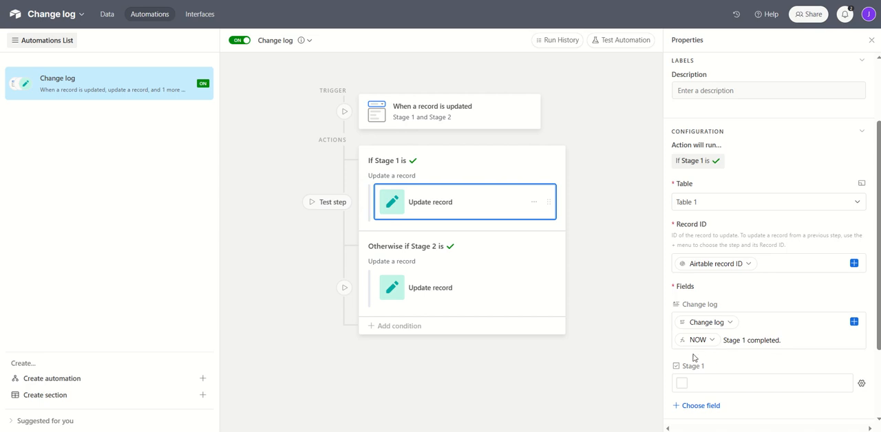
scroll(down, 3)
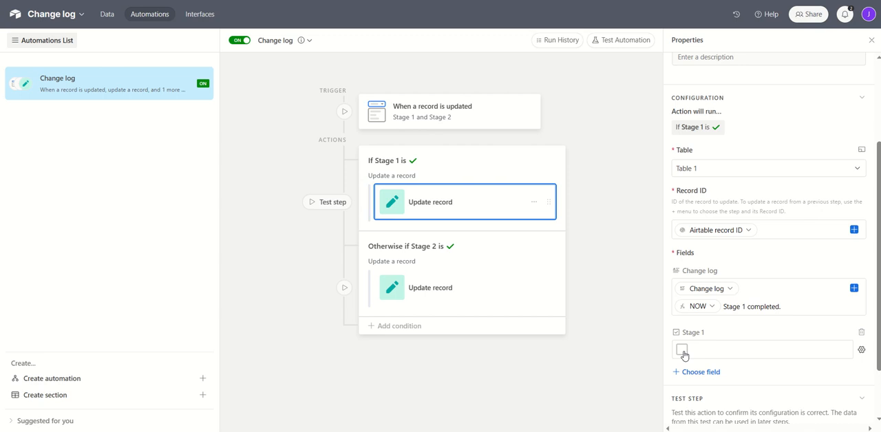
mouse_move(699, 351)
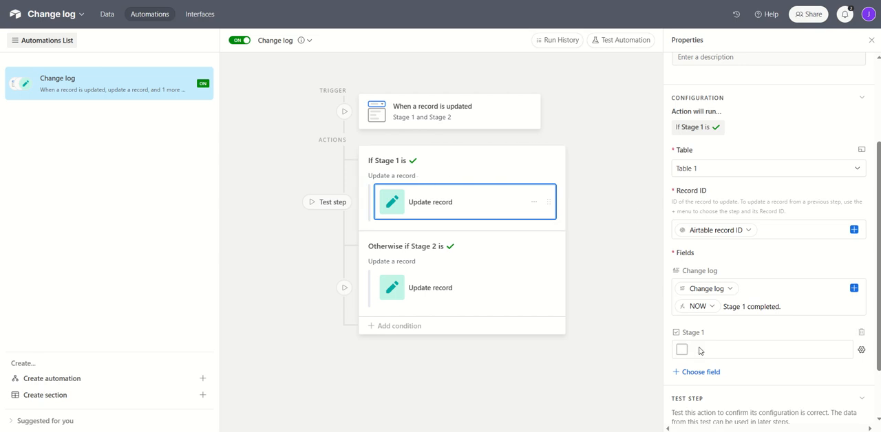
mouse_move(703, 344)
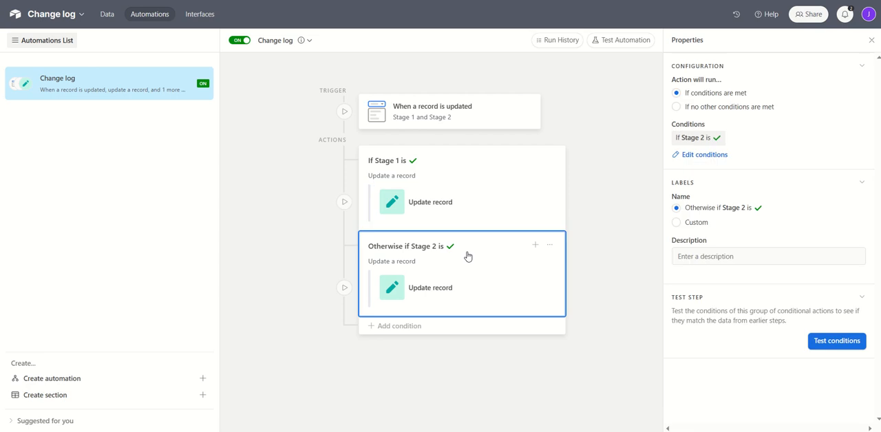
mouse_move(437, 259)
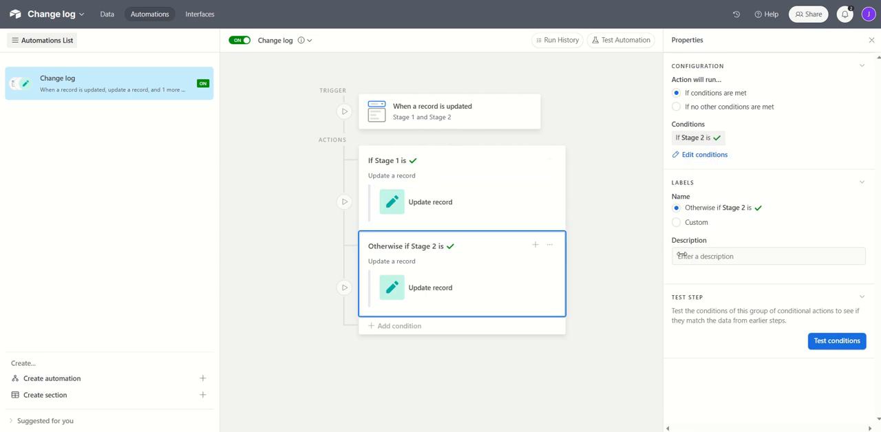
mouse_move(460, 279)
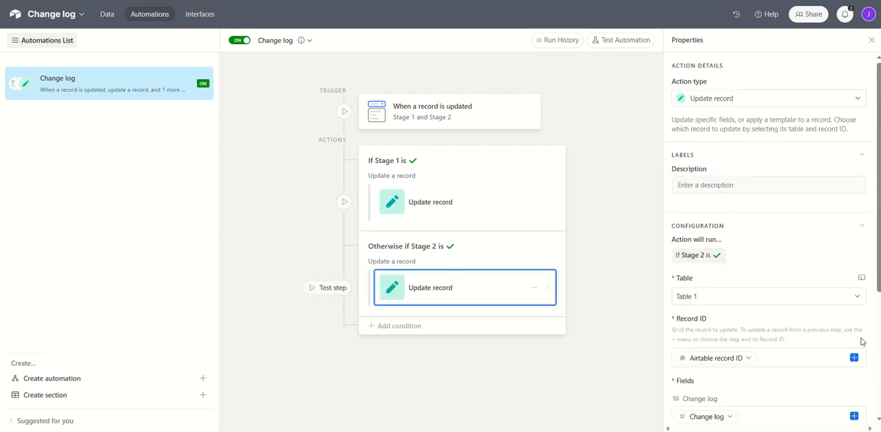
Inspect the Stage 2 action's Change log input appending NOW and 'Stage 2 completed.'.
scroll(down, 3)
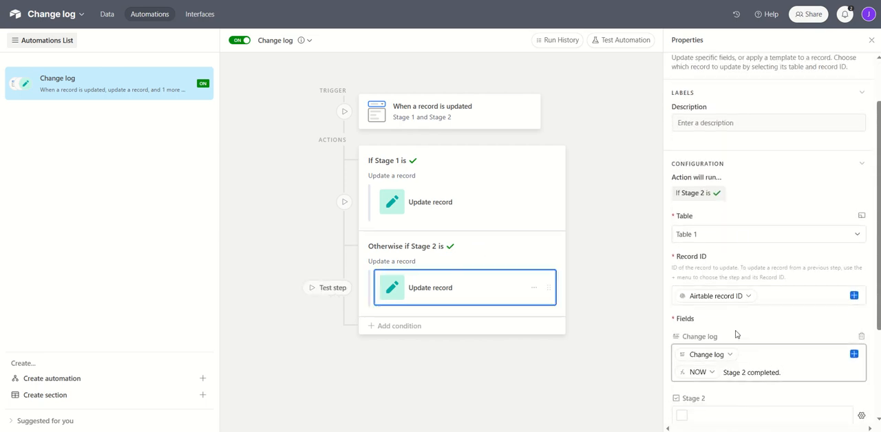
mouse_move(738, 311)
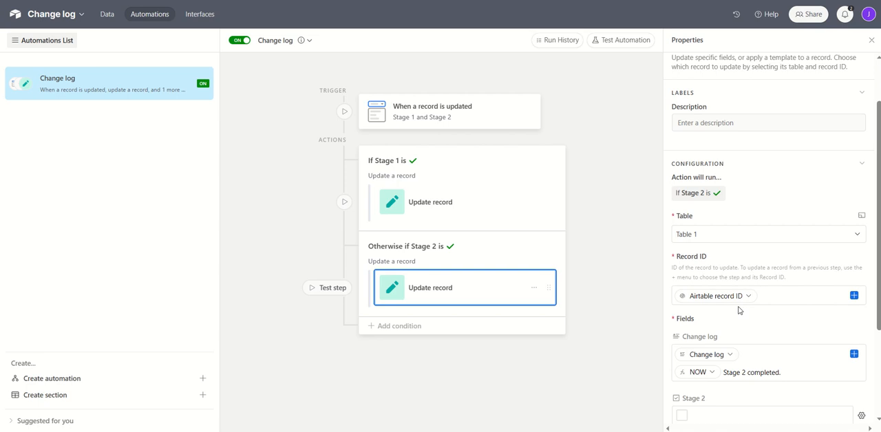
mouse_move(774, 292)
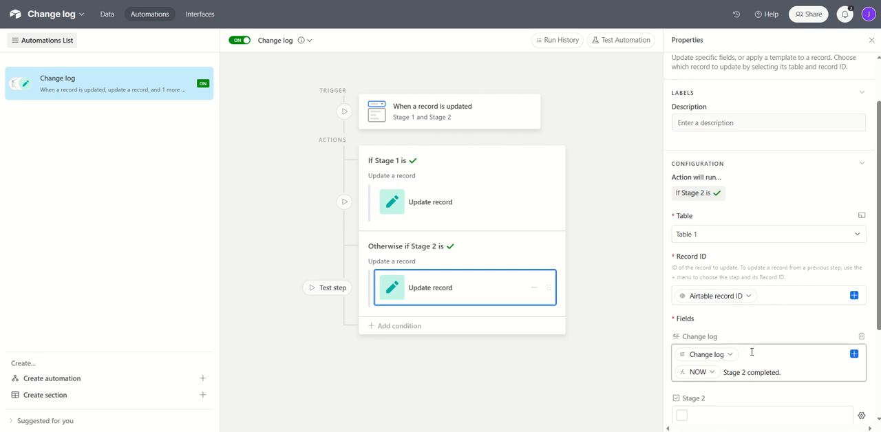
click(764, 353)
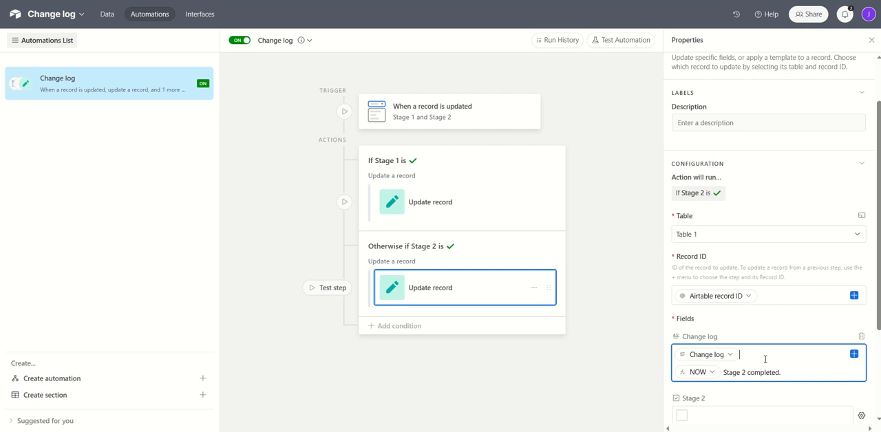
mouse_move(714, 385)
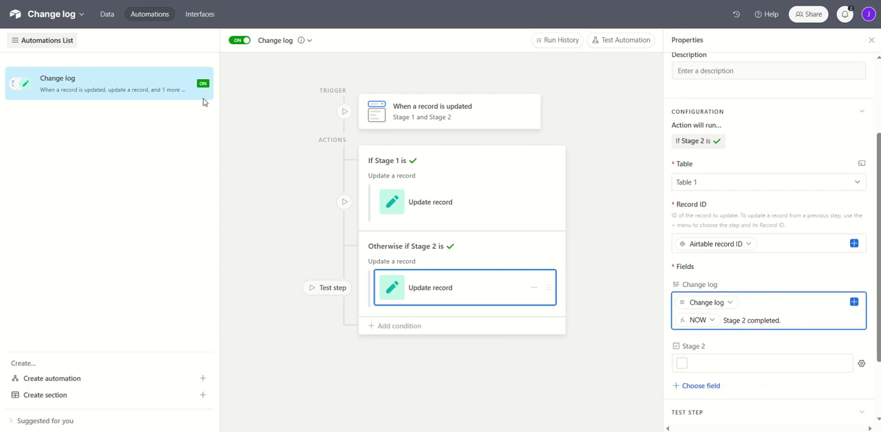
Tick then untick Stage 1 on record 2, logging '16/08/2023 19:05 Stage 1 completed.'.
click(106, 14)
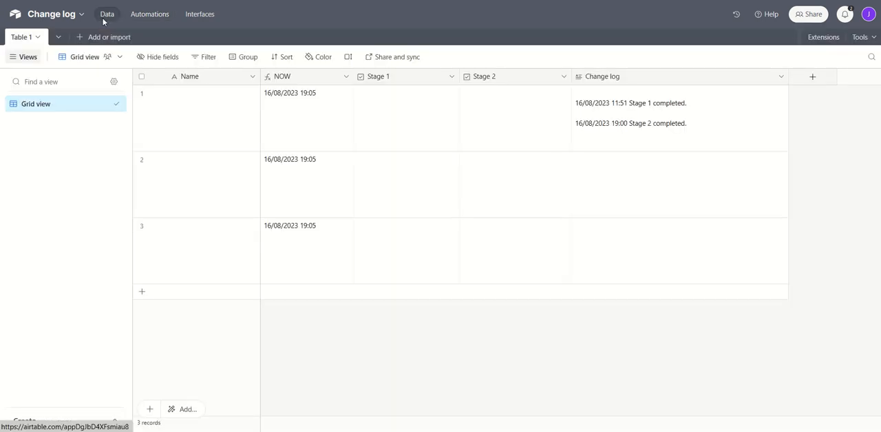
mouse_move(396, 170)
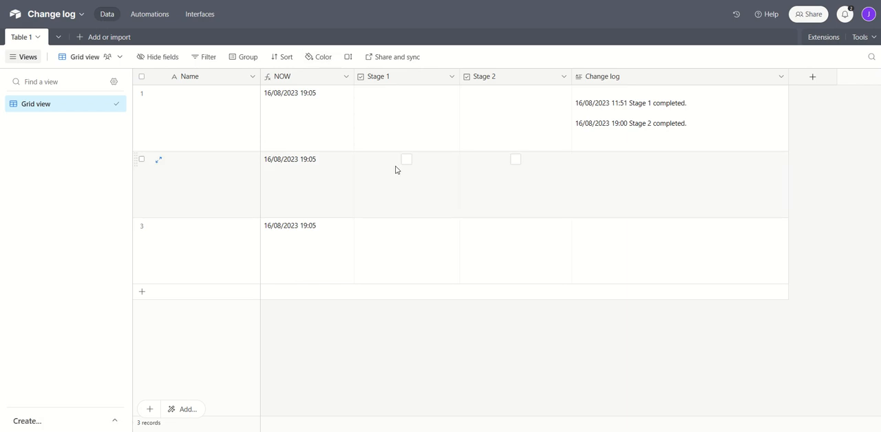
click(678, 185)
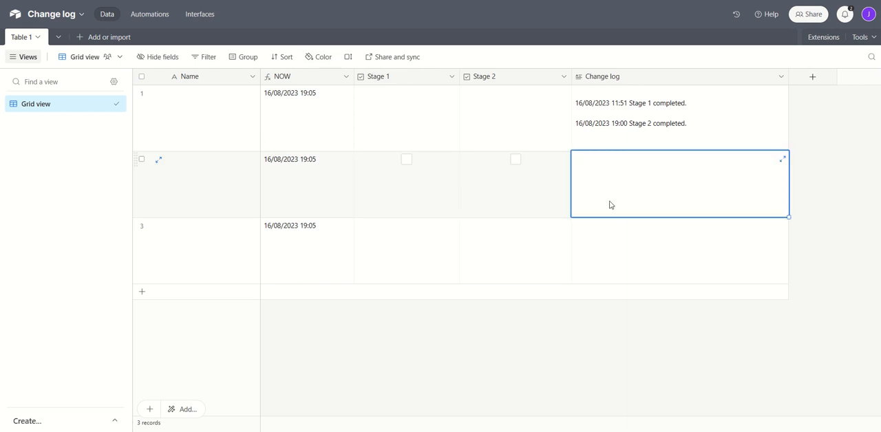
click(407, 183)
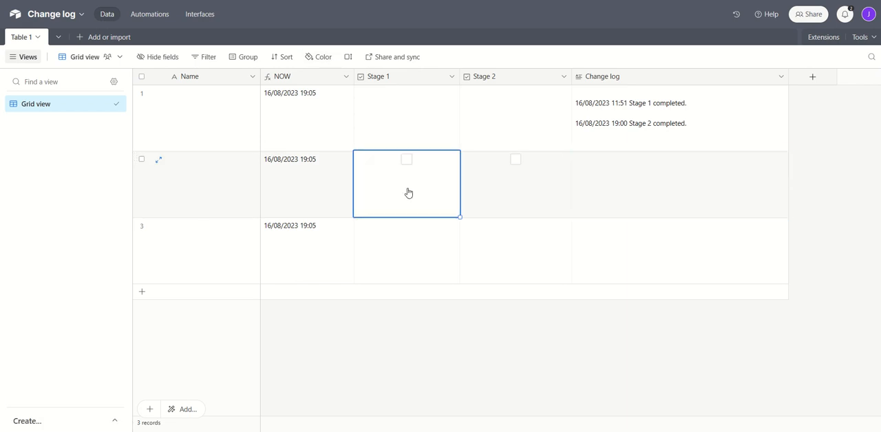
click(407, 159)
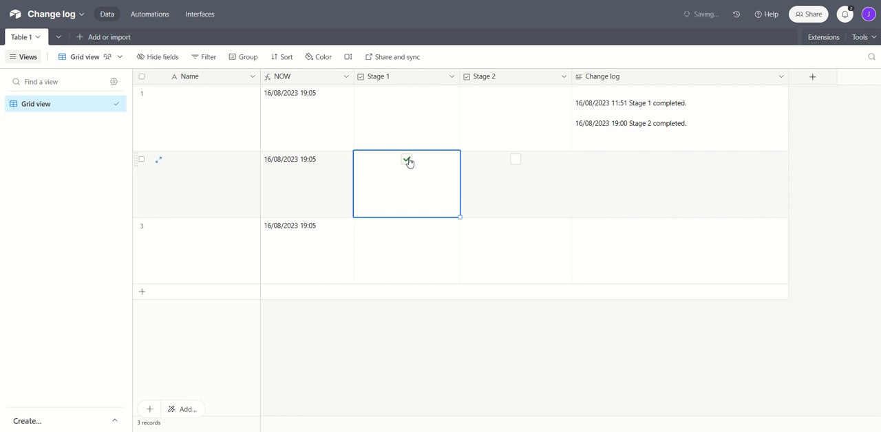
click(407, 159)
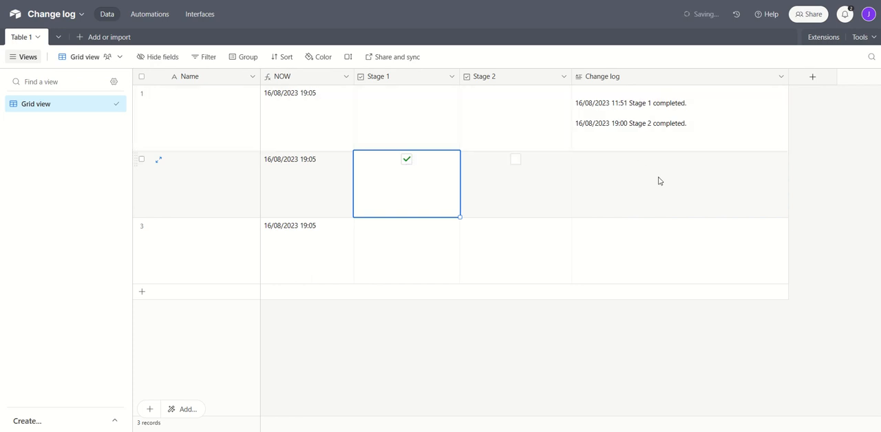
click(680, 183)
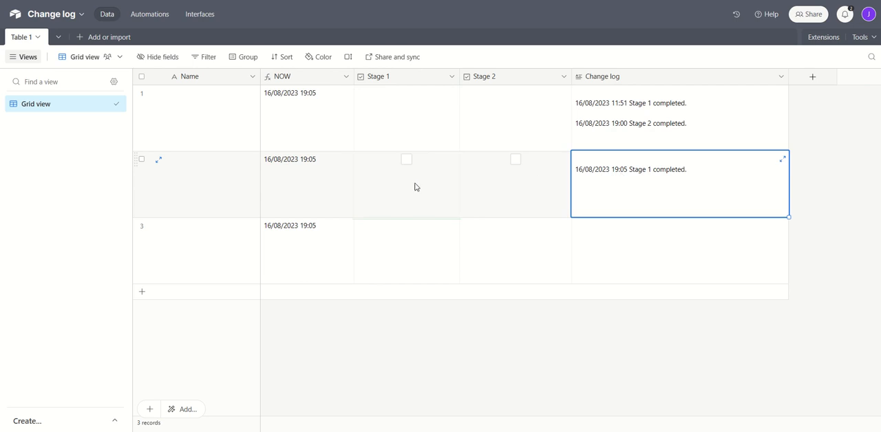
click(406, 184)
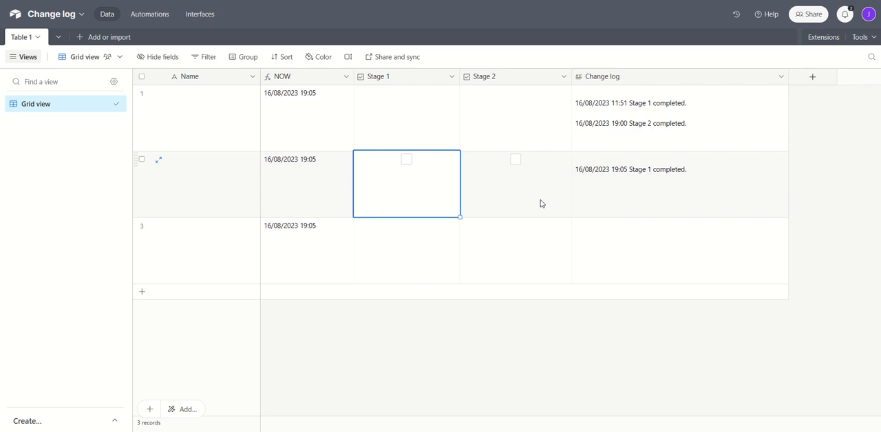
click(680, 184)
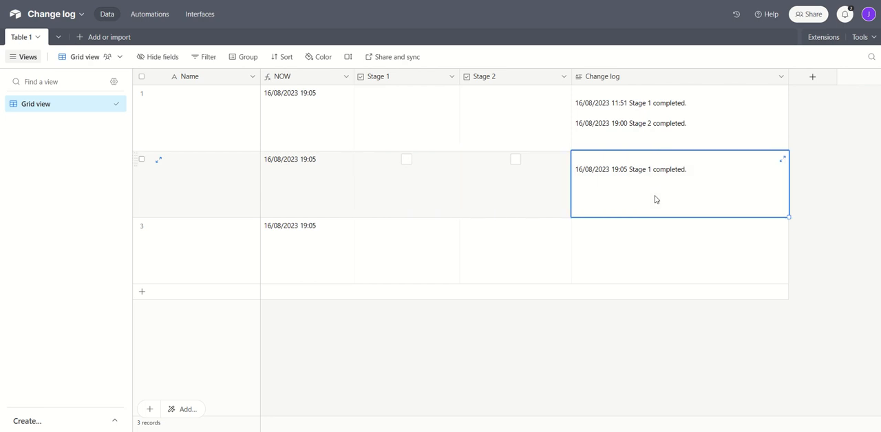
mouse_move(512, 80)
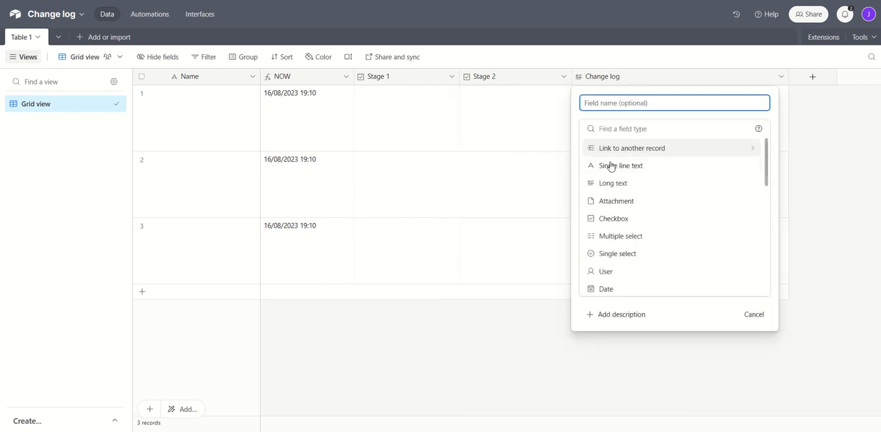
Create single-select field 'Select' with options To do, Pending, Complete, To do first.
click(617, 253)
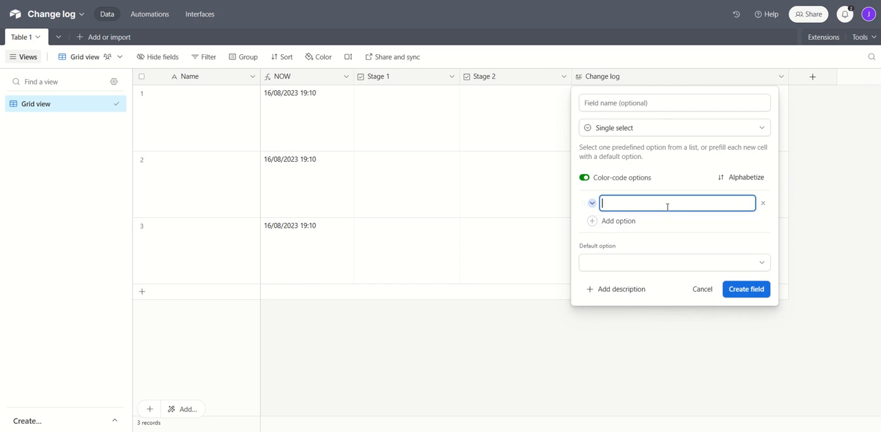
text(H)
text(Pending)
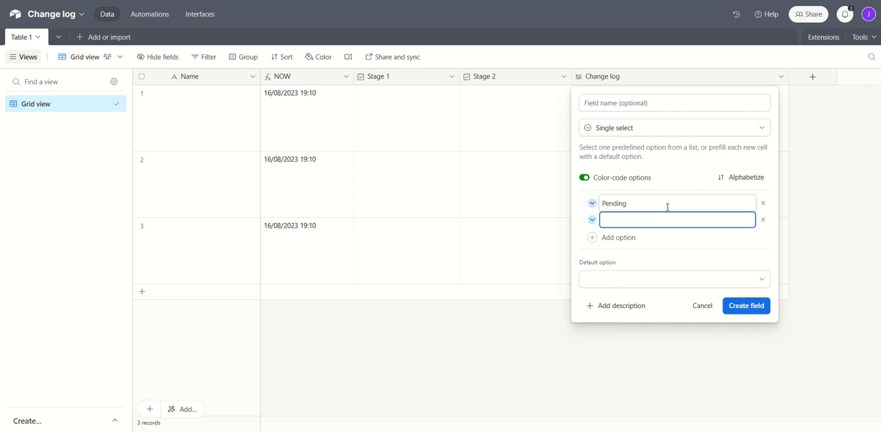
text(To do)
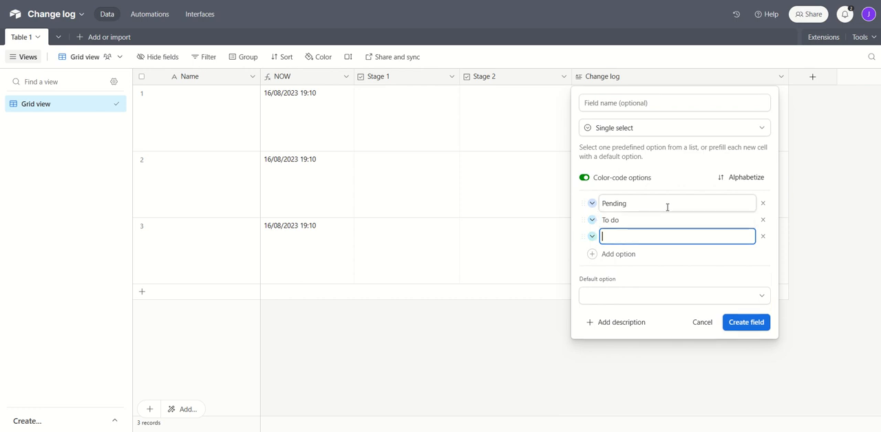
text(Complete)
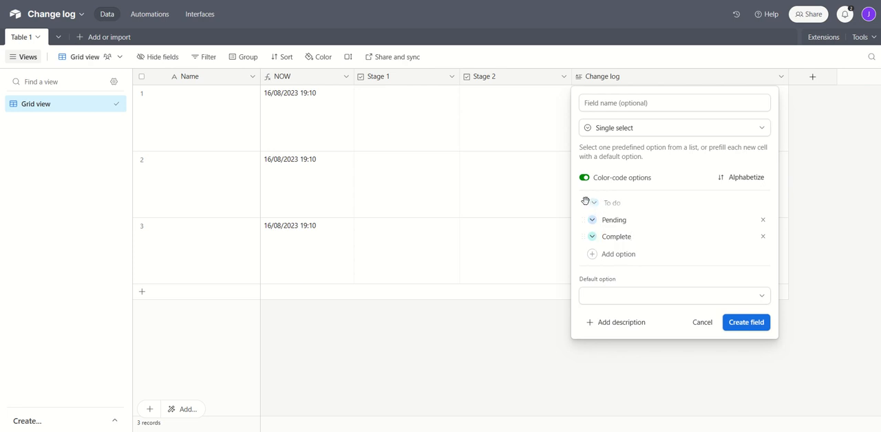
click(592, 201)
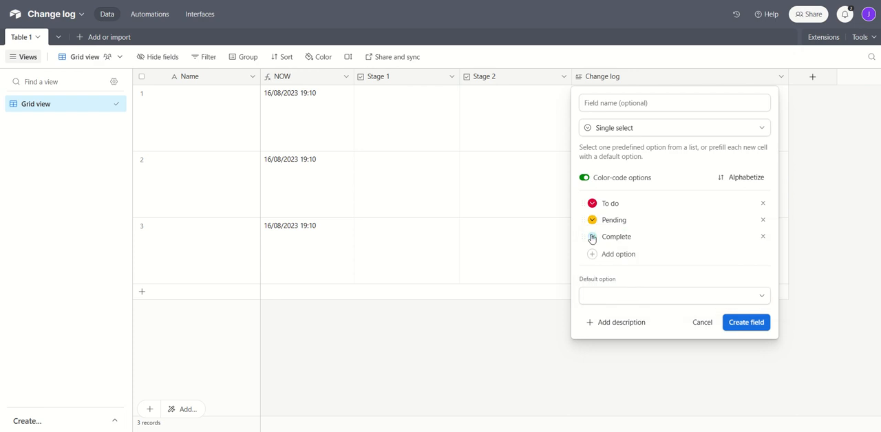
click(591, 236)
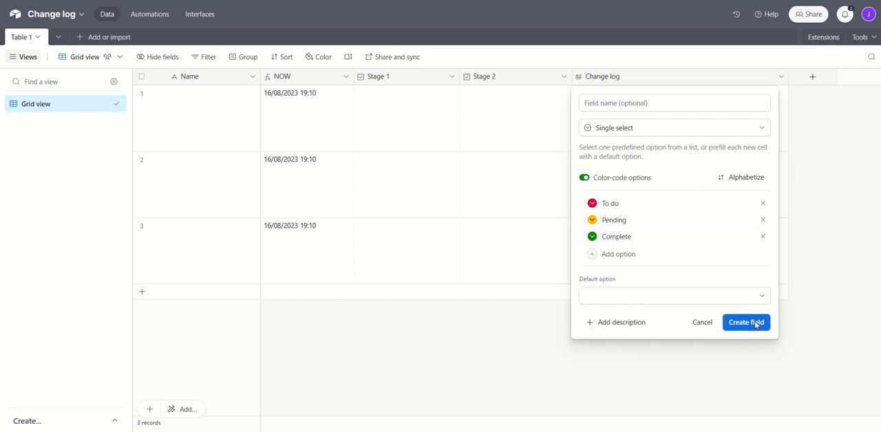
click(745, 322)
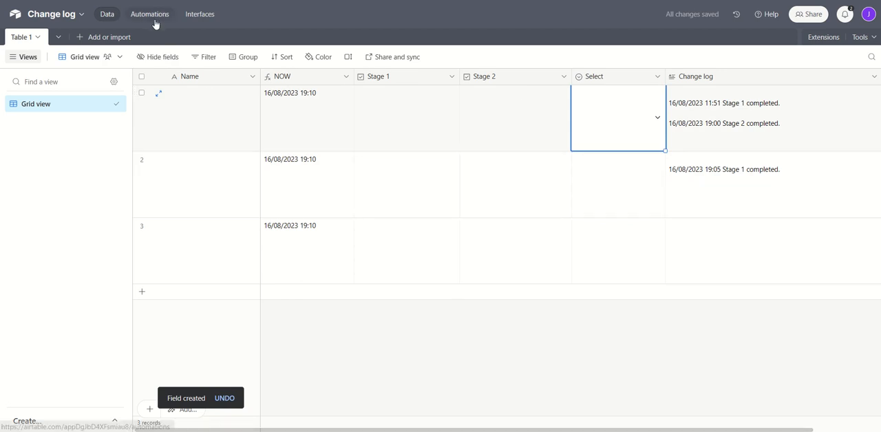
Add a third conditional branch and make the trigger also watch the Select field.
click(149, 14)
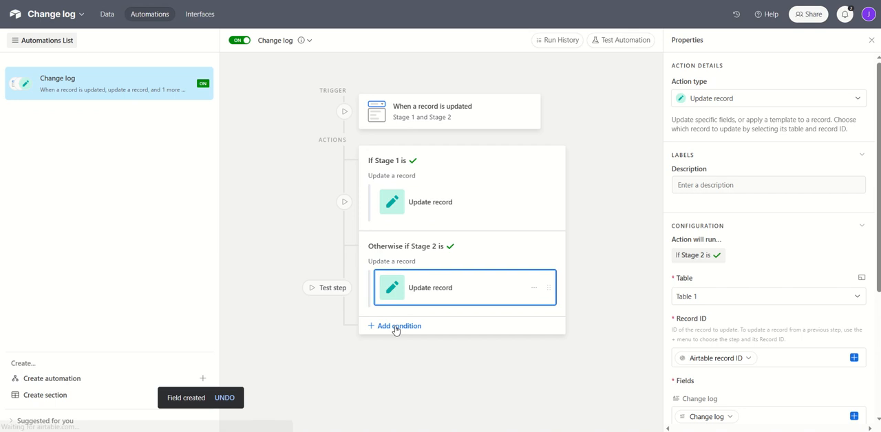
click(399, 325)
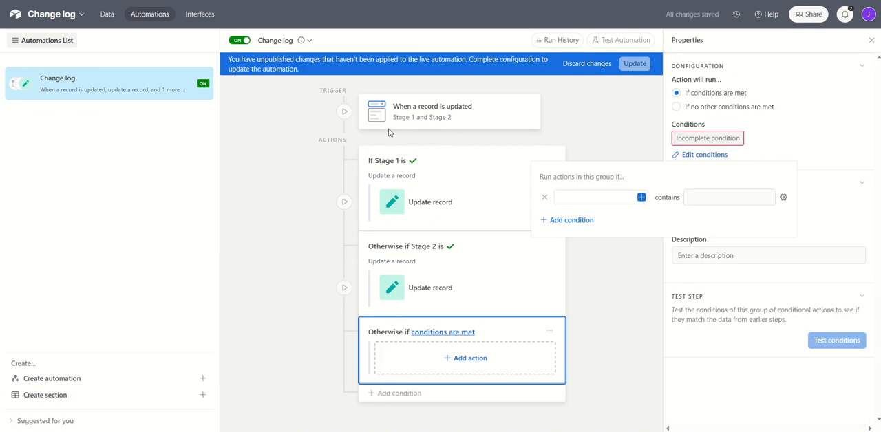
click(449, 110)
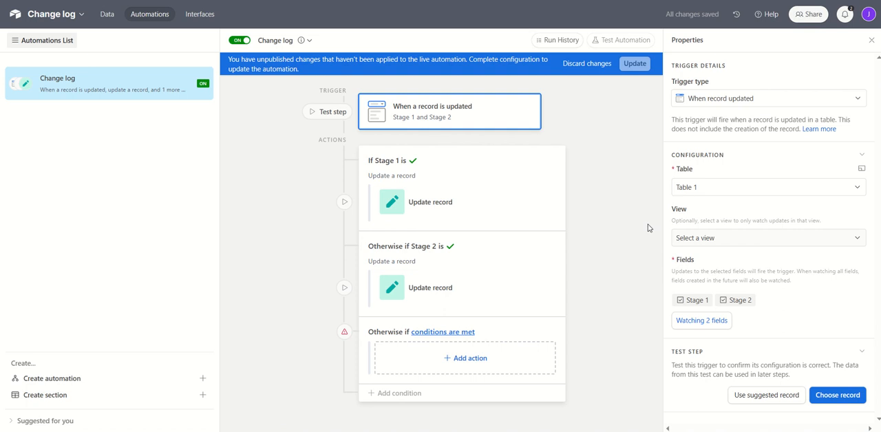
click(700, 320)
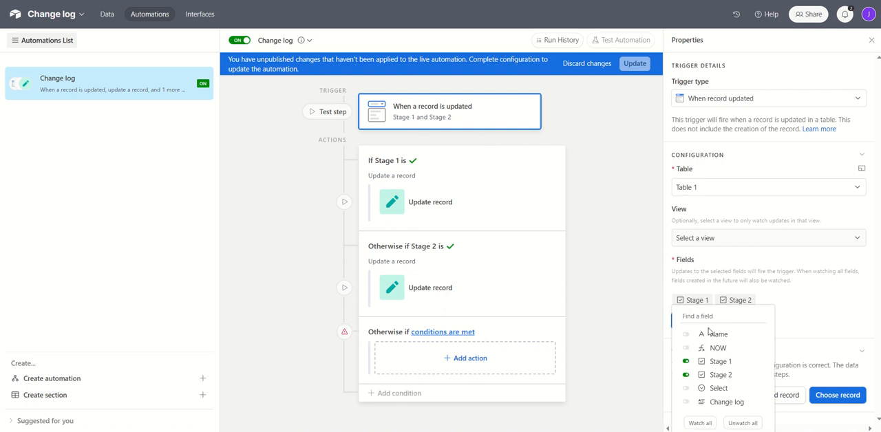
click(685, 388)
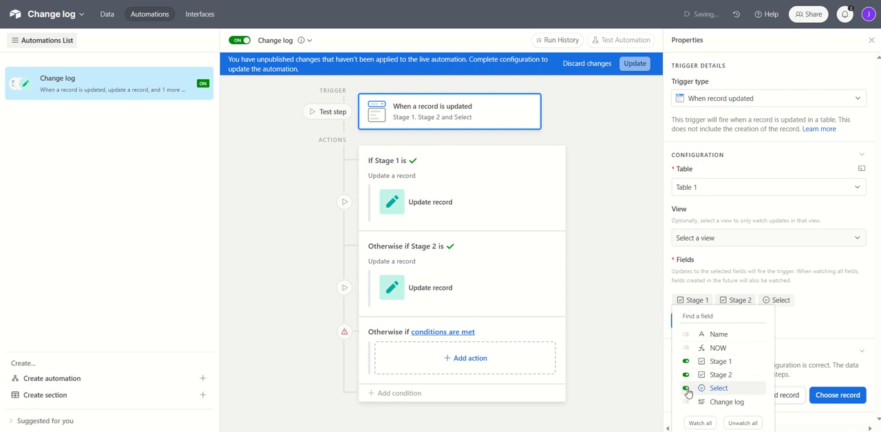
click(686, 388)
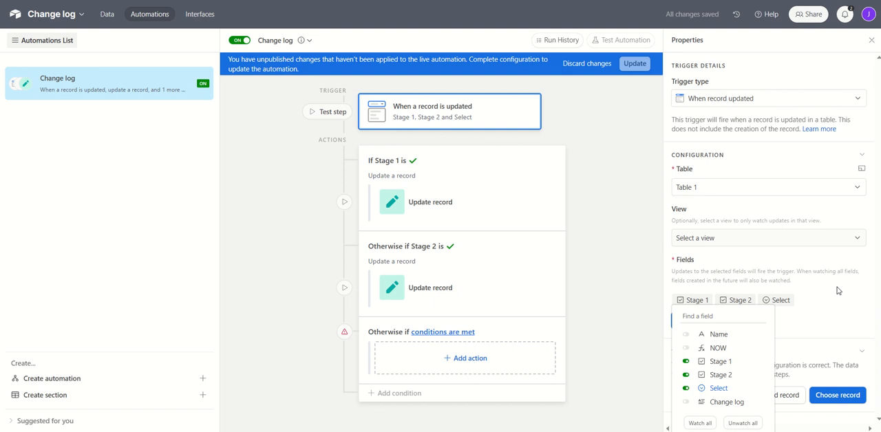
click(443, 332)
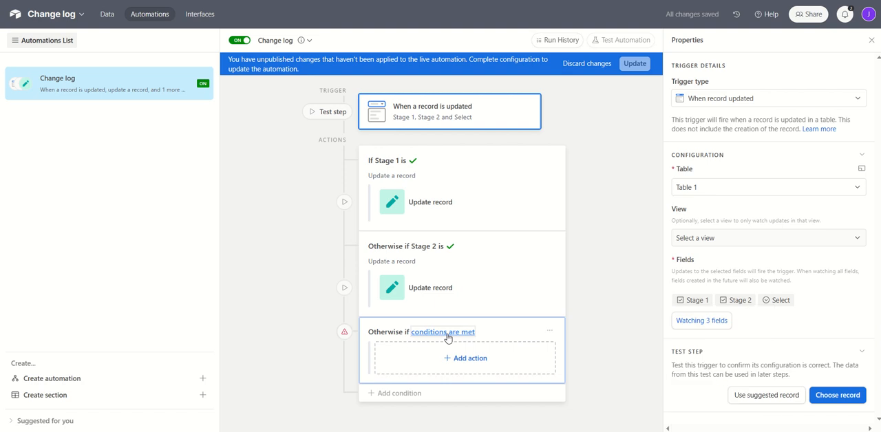
Set the third branch's condition to 'Select is not empty' and list its actions.
click(443, 331)
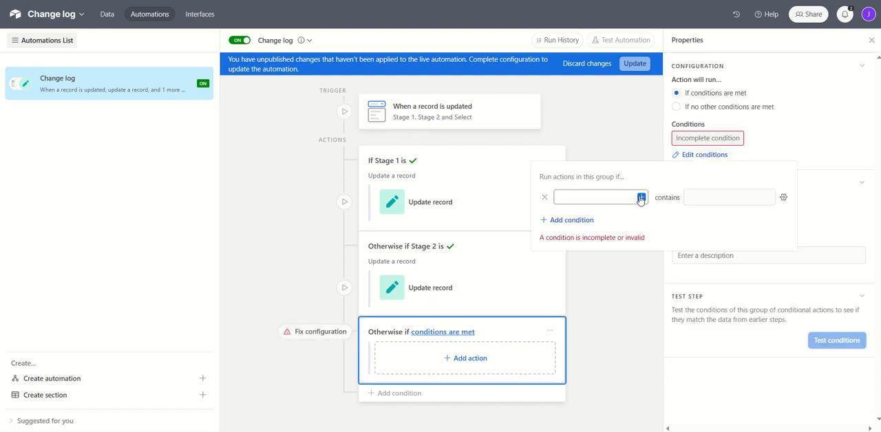
click(641, 198)
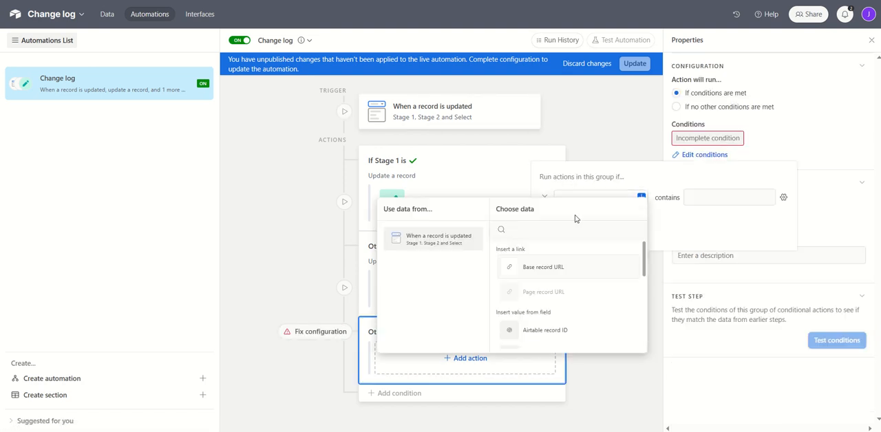
text(Select)
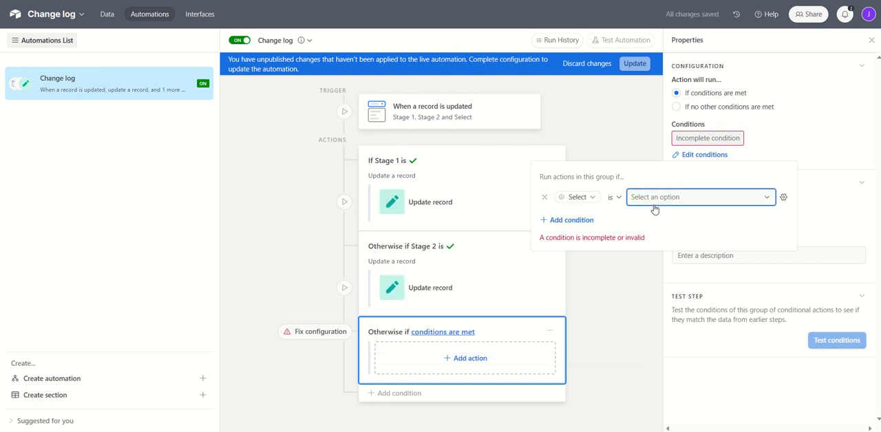
click(697, 196)
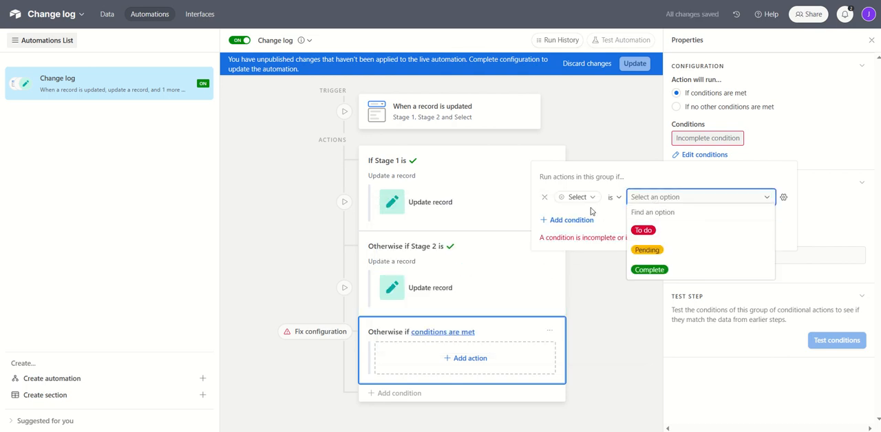
click(612, 197)
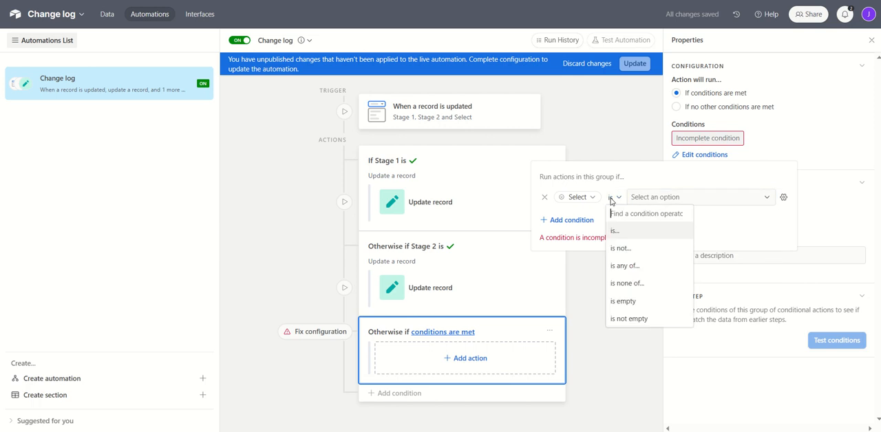
click(628, 318)
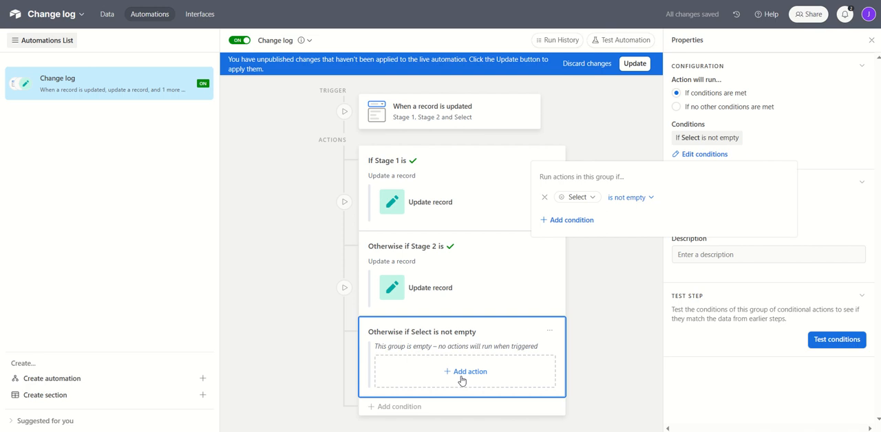
click(465, 372)
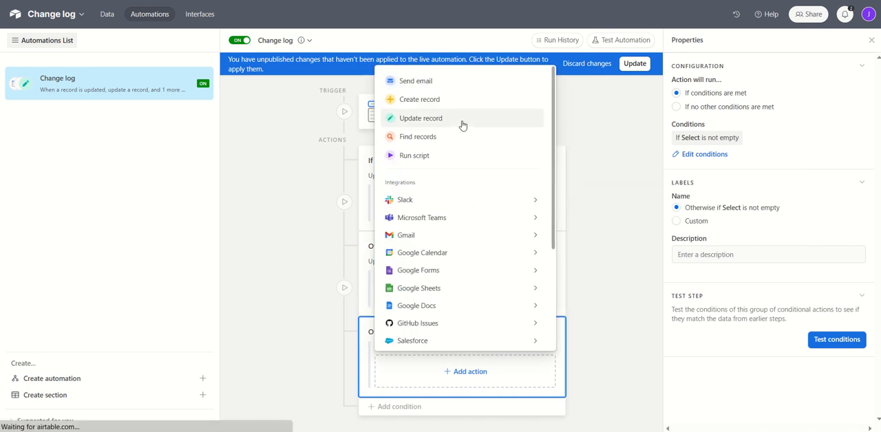
Make the Select branch update the triggering record's Change log field by Airtable record ID.
click(420, 118)
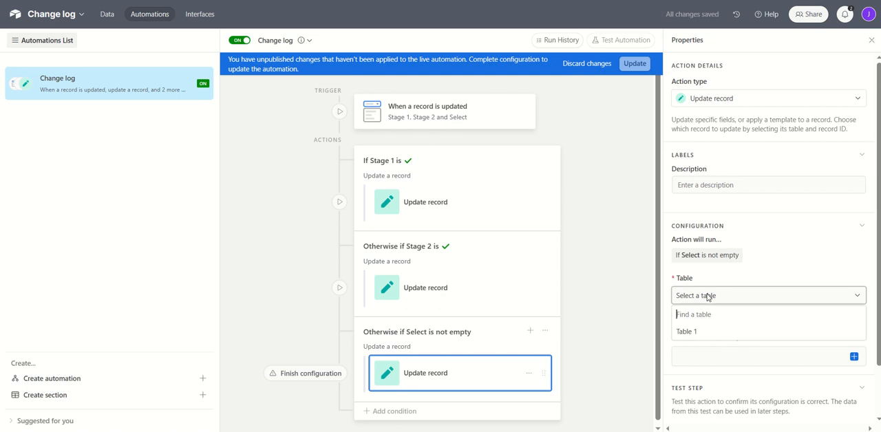
click(686, 331)
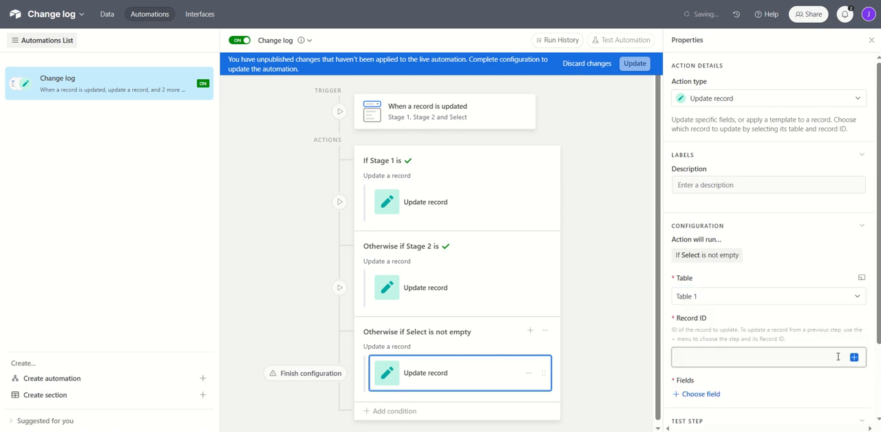
click(854, 357)
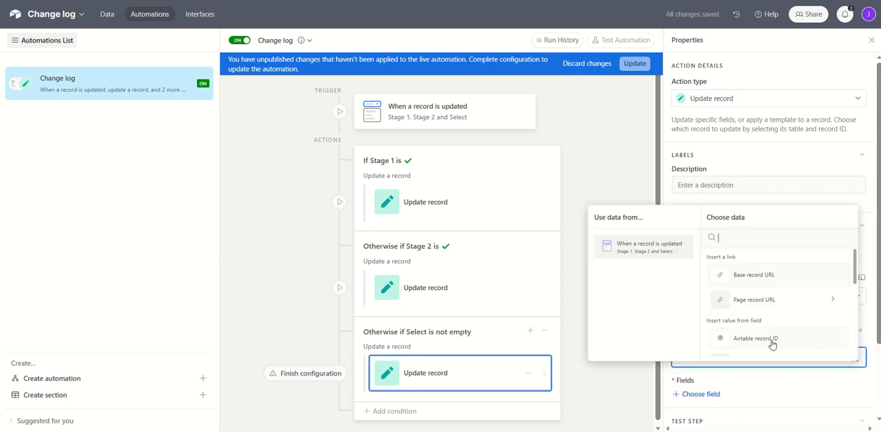
click(755, 338)
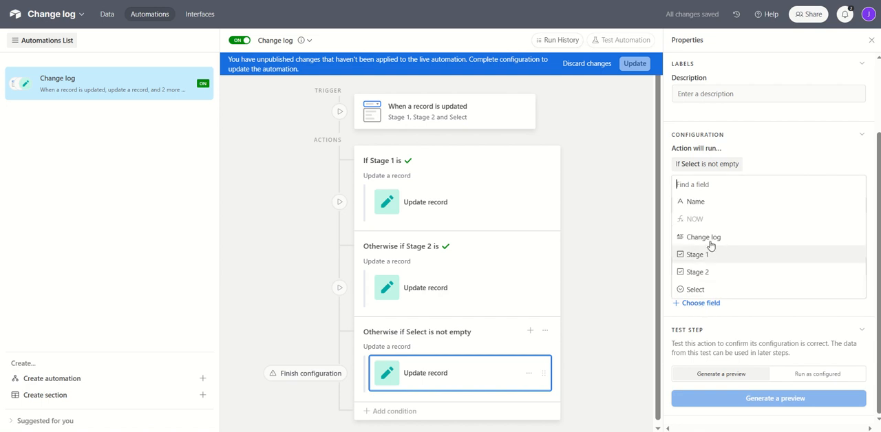
click(702, 237)
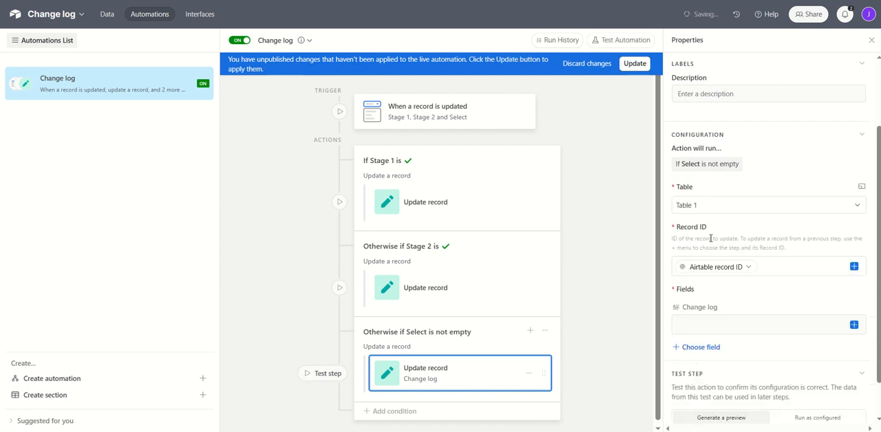
Append NOW, 'Record updated:' and Select to the existing Change log, then publish.
click(853, 324)
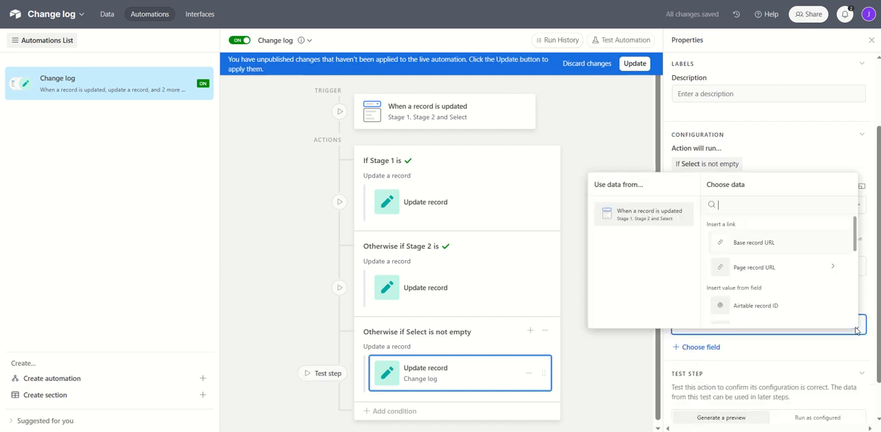
text(Change)
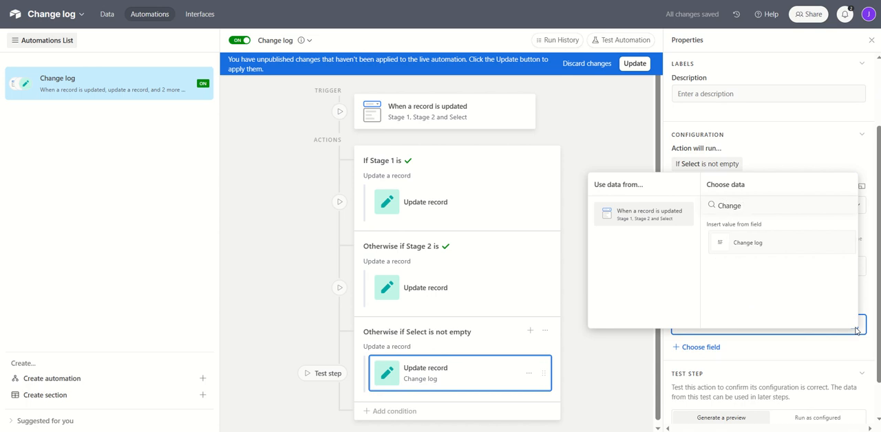
click(748, 242)
text(NOW)
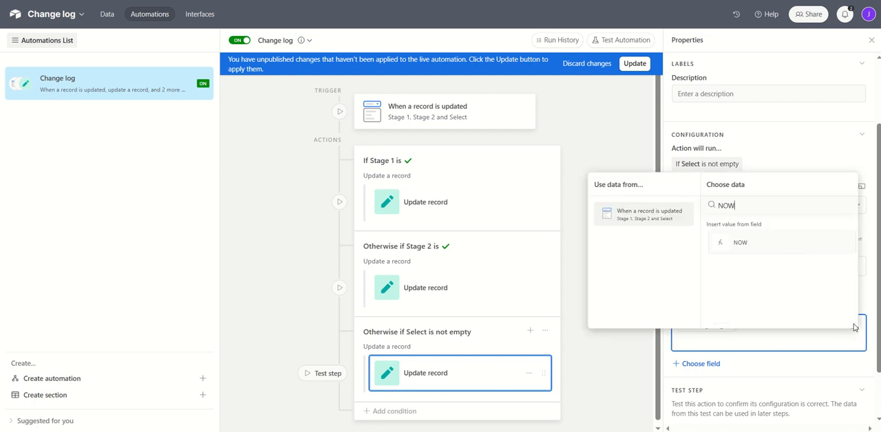
click(739, 242)
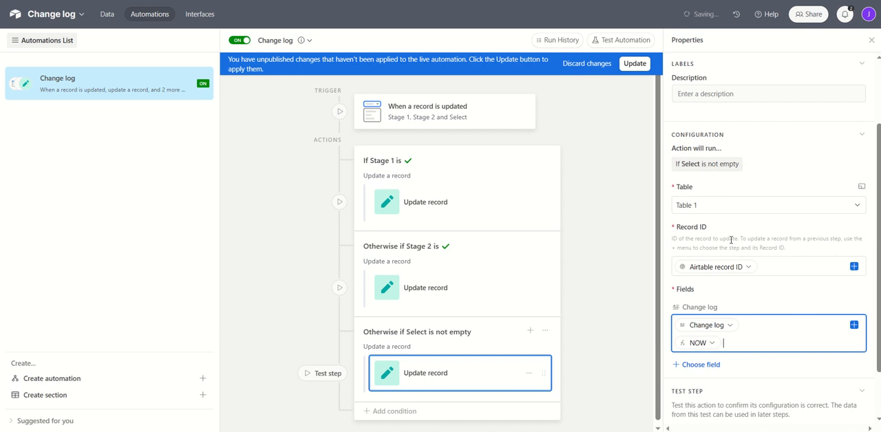
text(Record update)
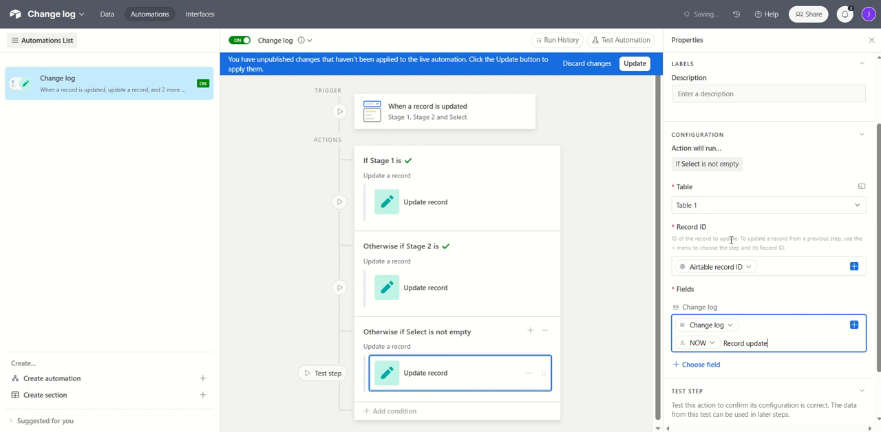
text(d:)
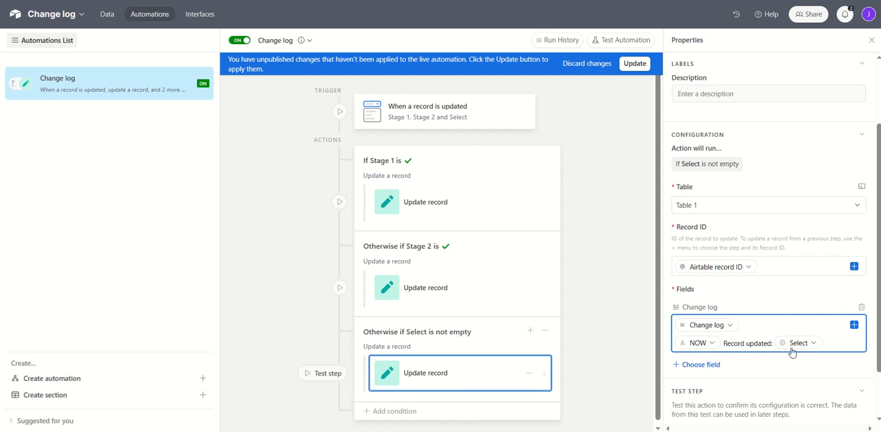
mouse_move(634, 63)
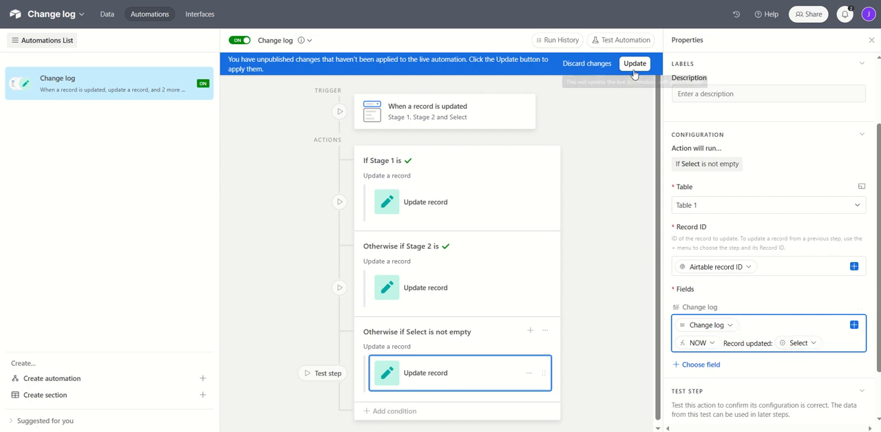
click(634, 63)
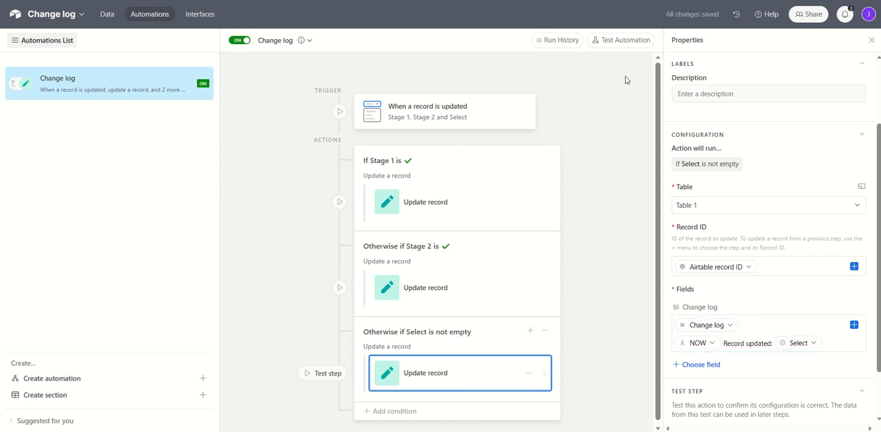
mouse_move(107, 14)
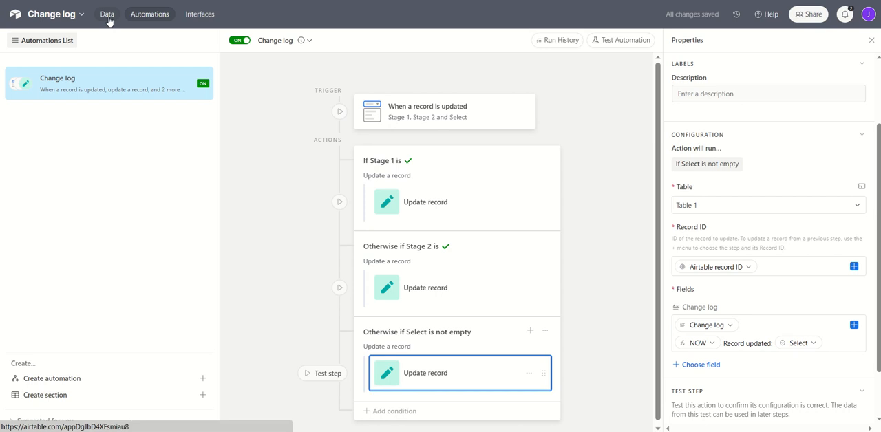
click(106, 14)
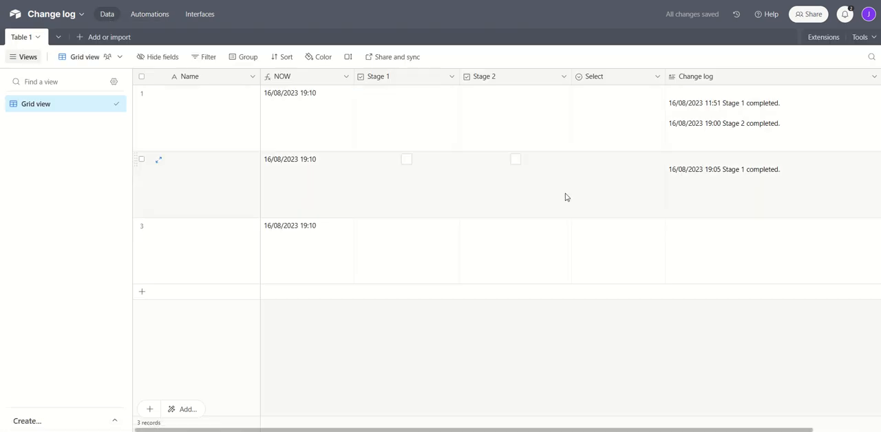
Set record two's Select to Pending and inspect its new 'Record updated: Pending' log line.
click(618, 183)
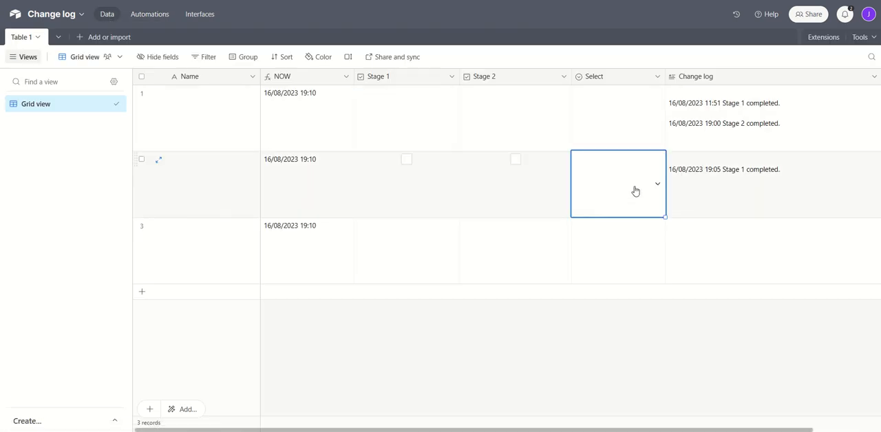
click(618, 184)
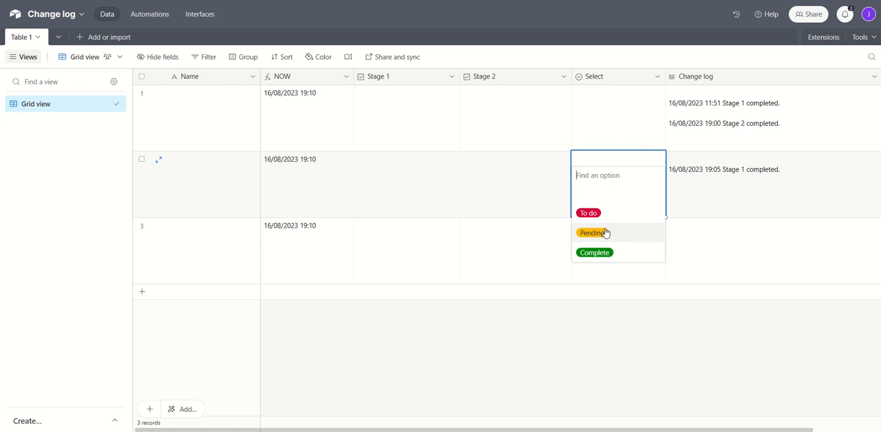
click(592, 233)
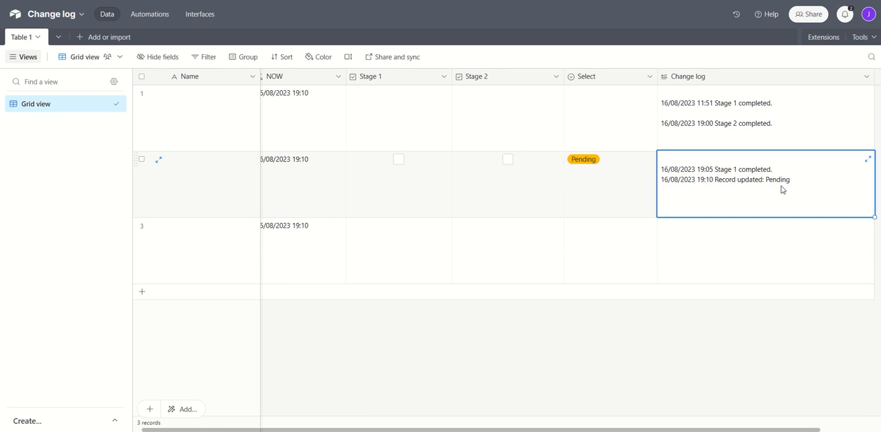
mouse_move(527, 232)
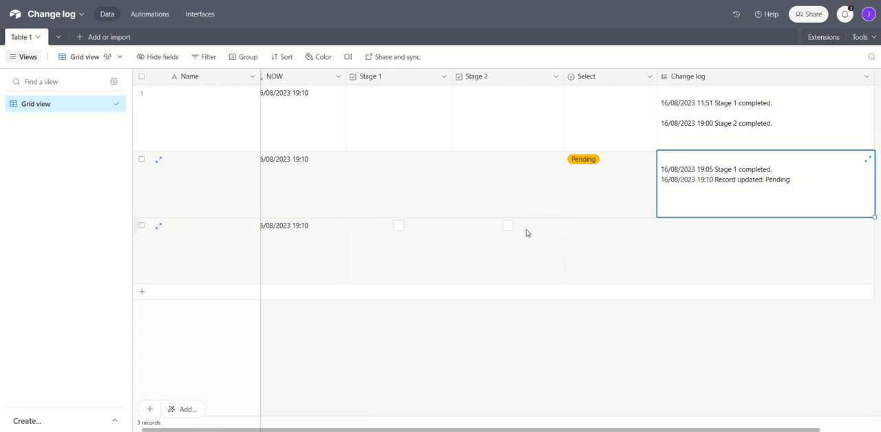
click(508, 184)
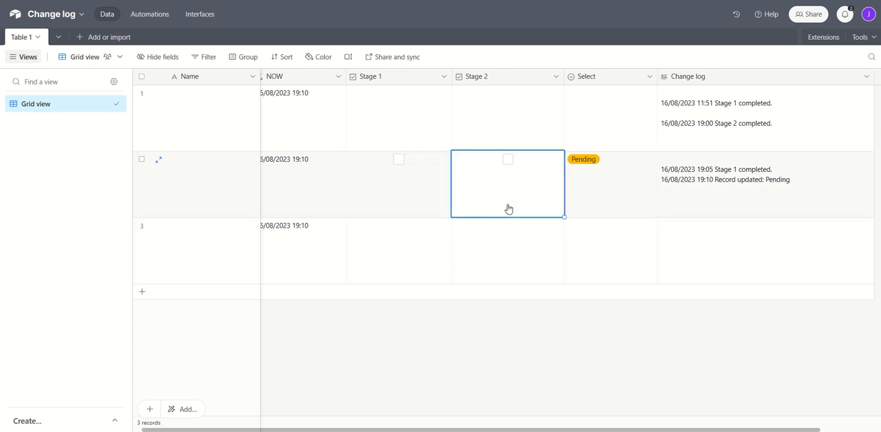
click(764, 183)
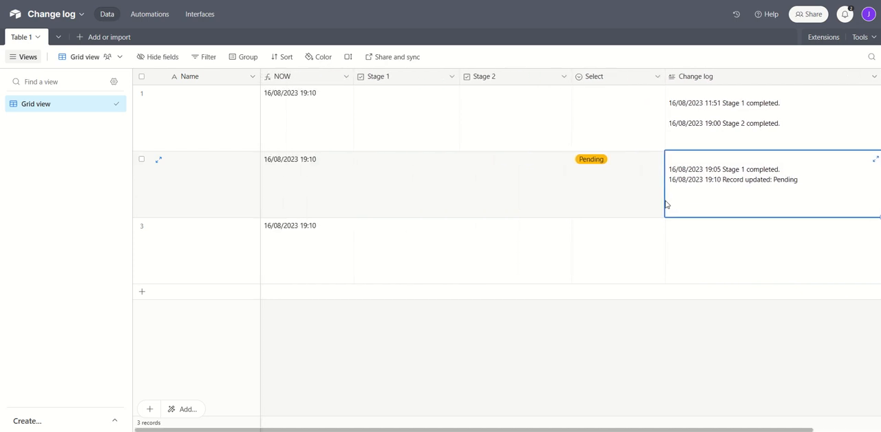
scroll(right, 3)
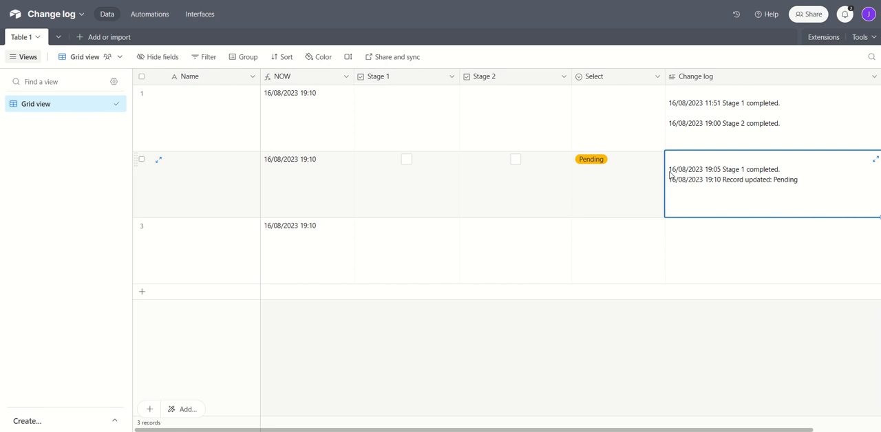
mouse_move(789, 197)
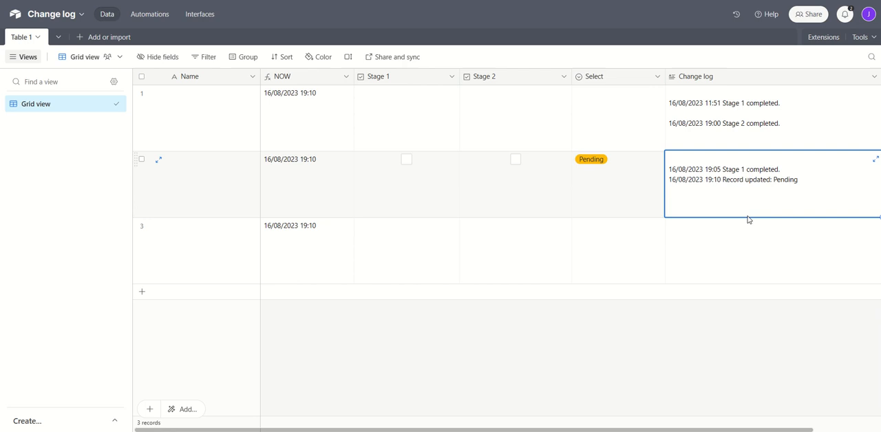
mouse_move(771, 196)
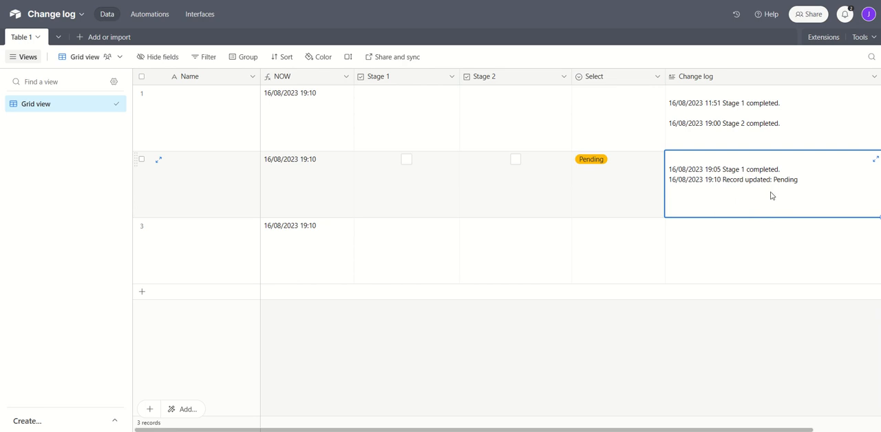
mouse_move(805, 188)
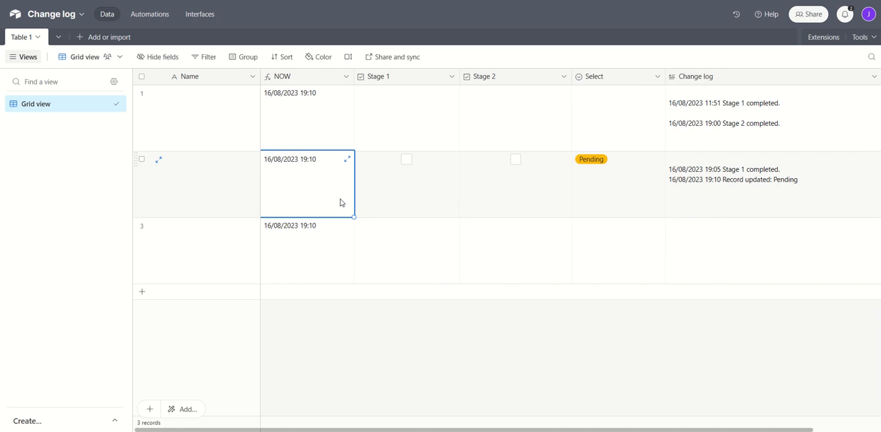
mouse_move(296, 203)
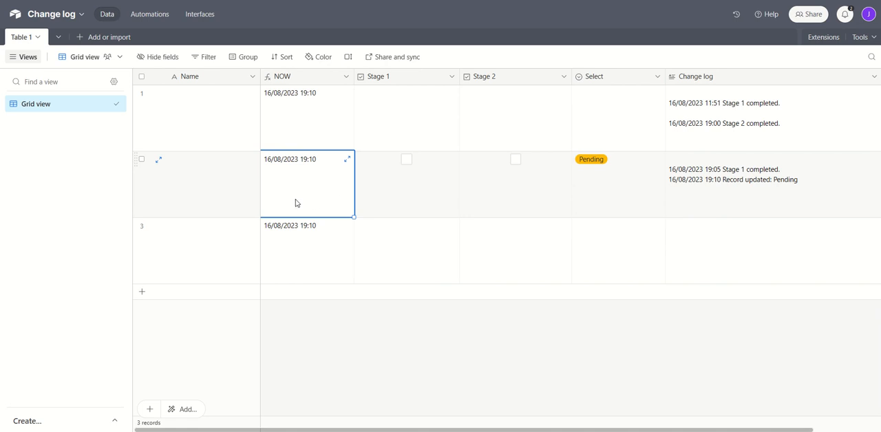
mouse_move(436, 38)
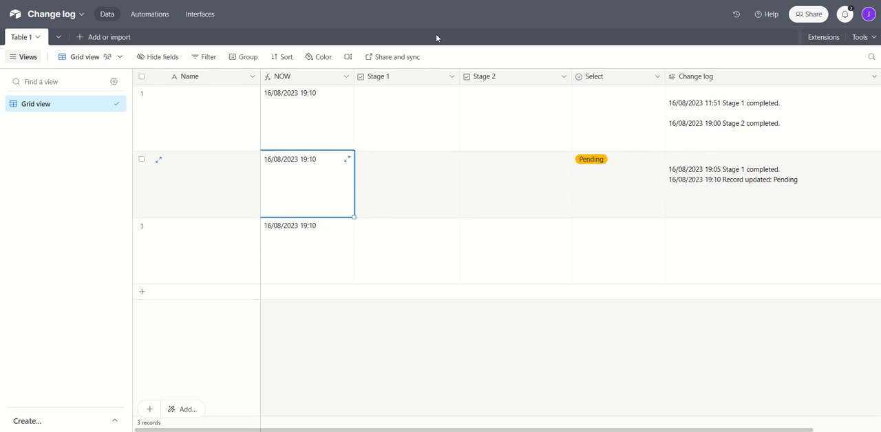